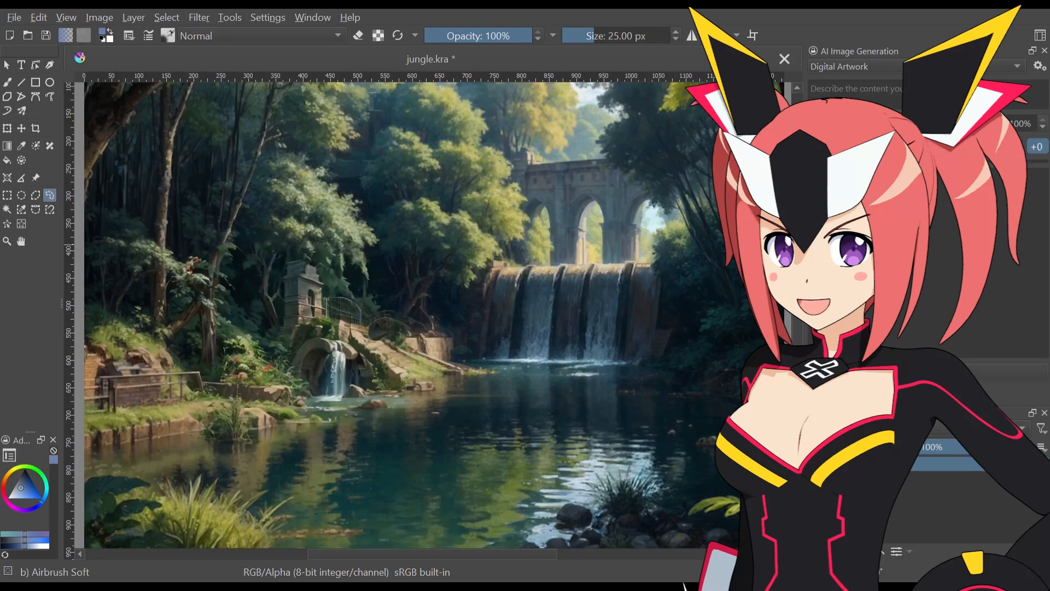
Enter the 'ancient jungle ruins' prompt, review the result, and add strokes to the owl sketch.
type("ancient")
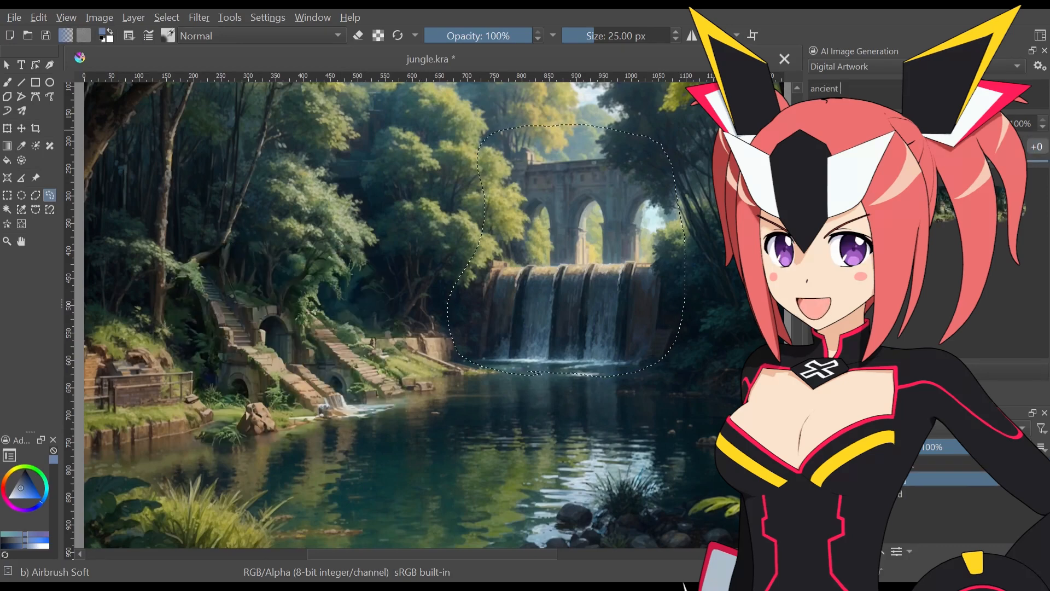
type("jungle ruins, aqu")
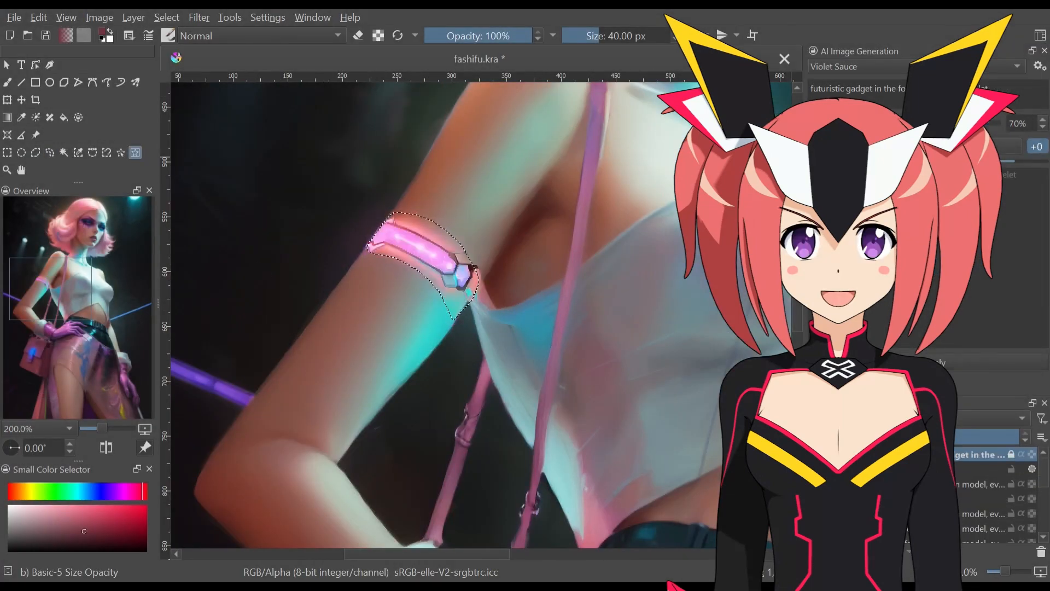
scroll("down", 3)
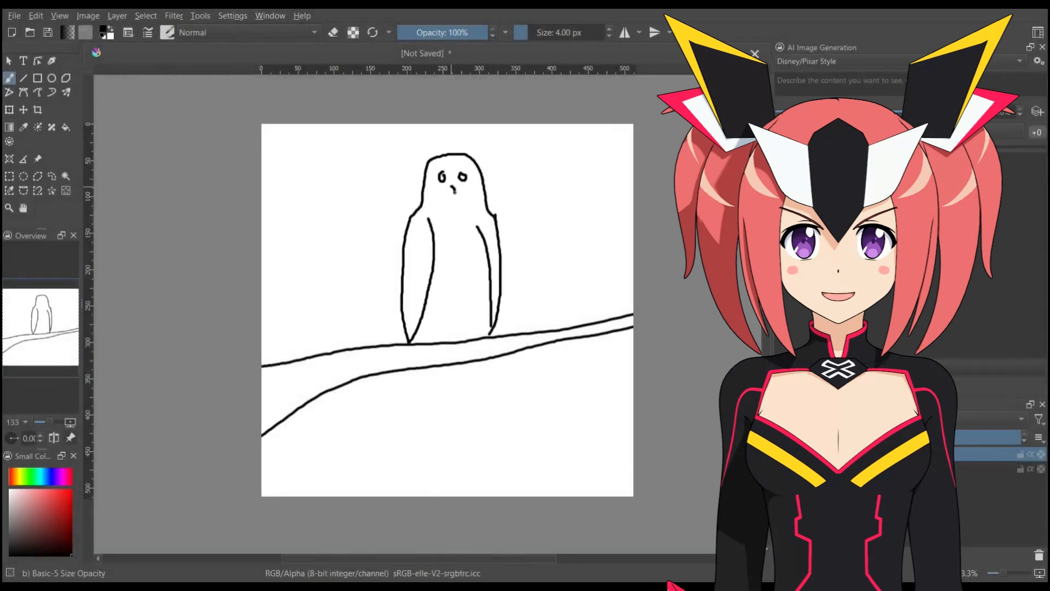
left_click_drag(523, 187, 569, 328)
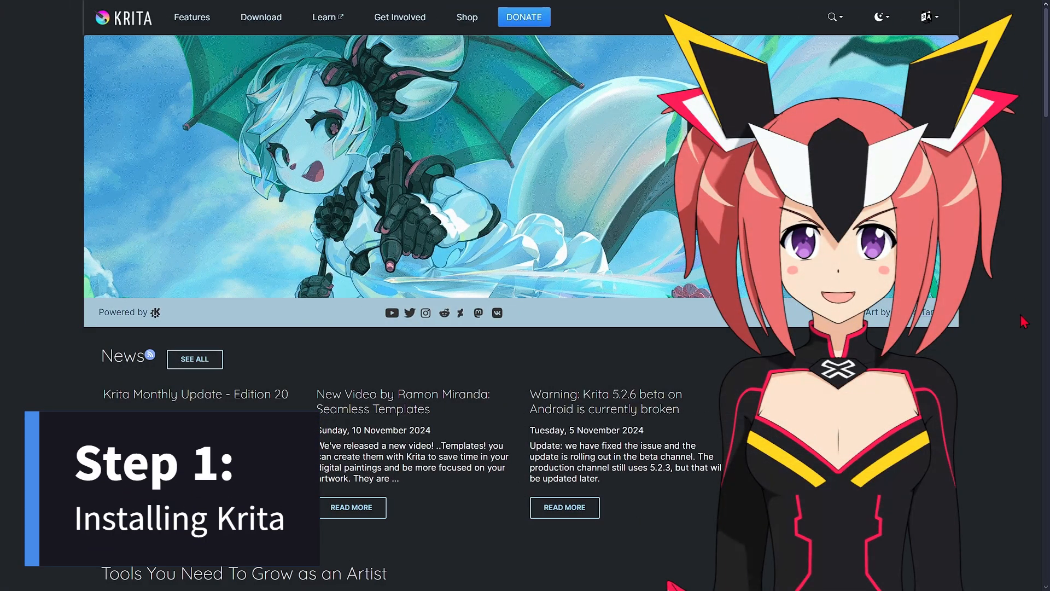
scroll("down", 3)
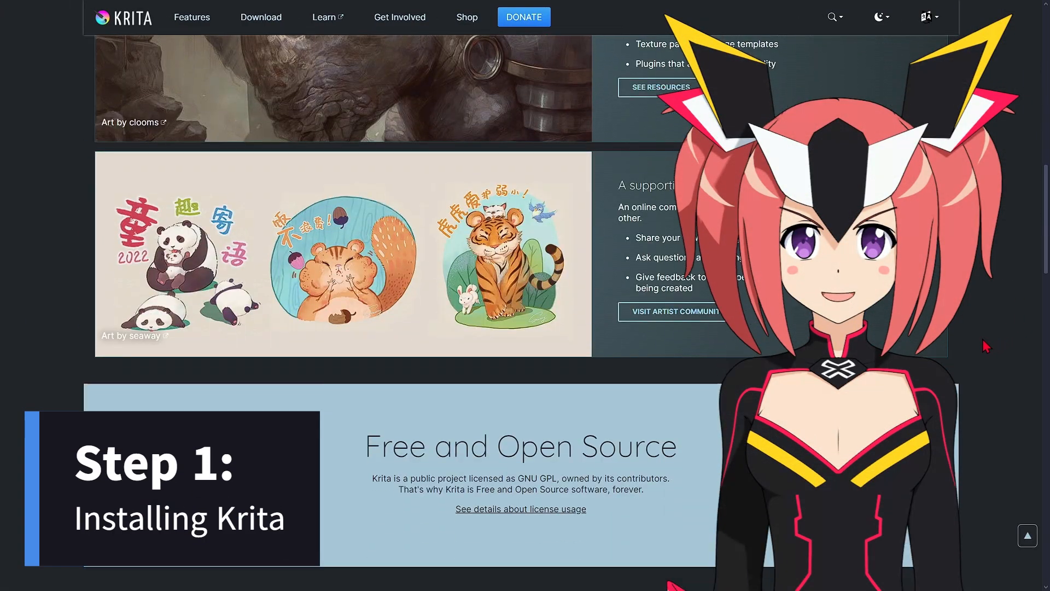
scroll("down", 3)
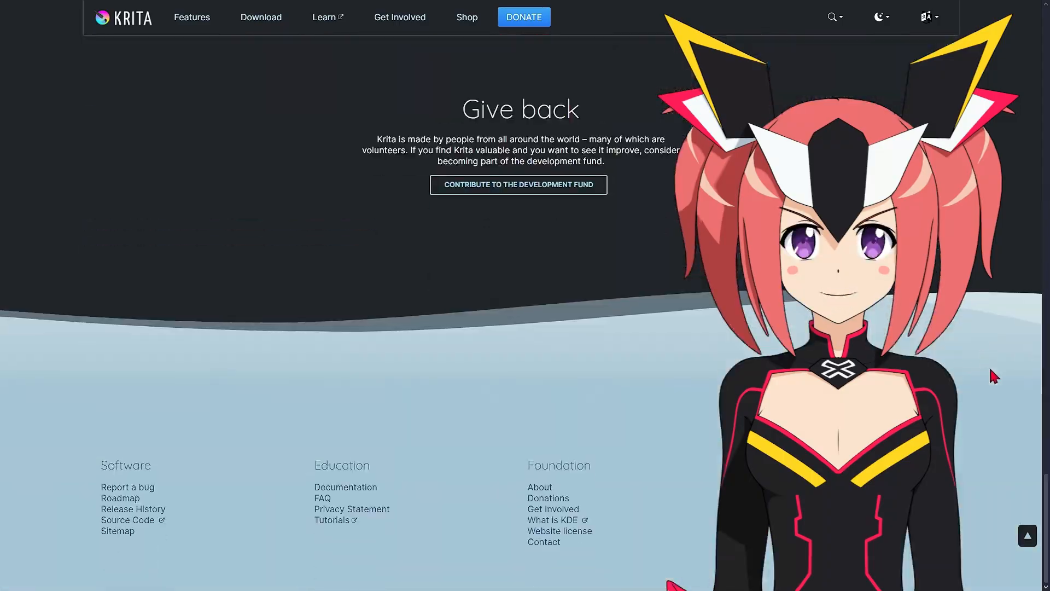
scroll("up", 3)
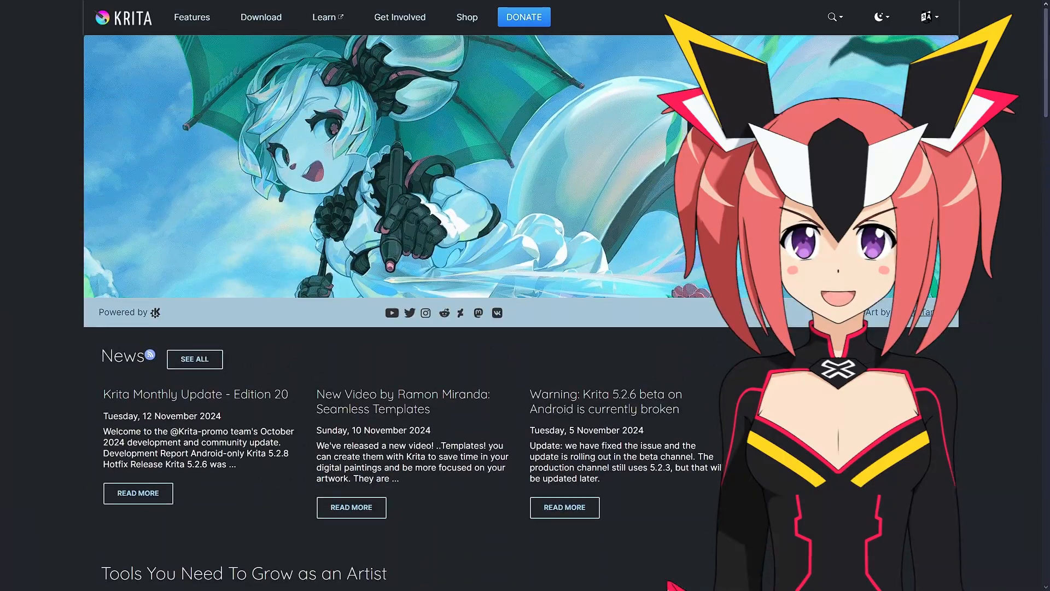
left_click(261, 16)
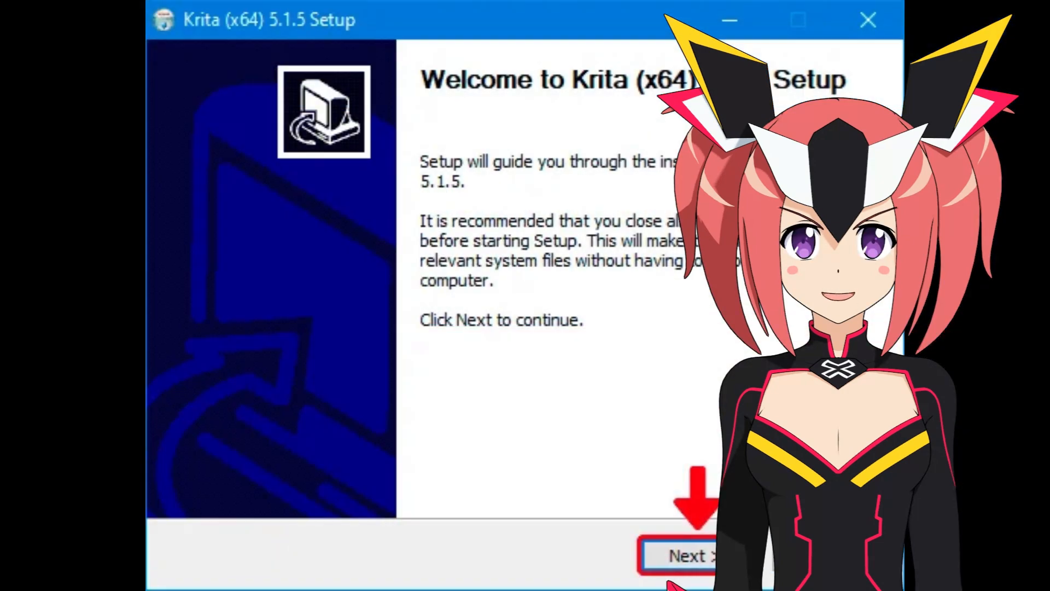
Accept the default folder and license to install Krita 5.1.5, then finish setup.
left_click(682, 556)
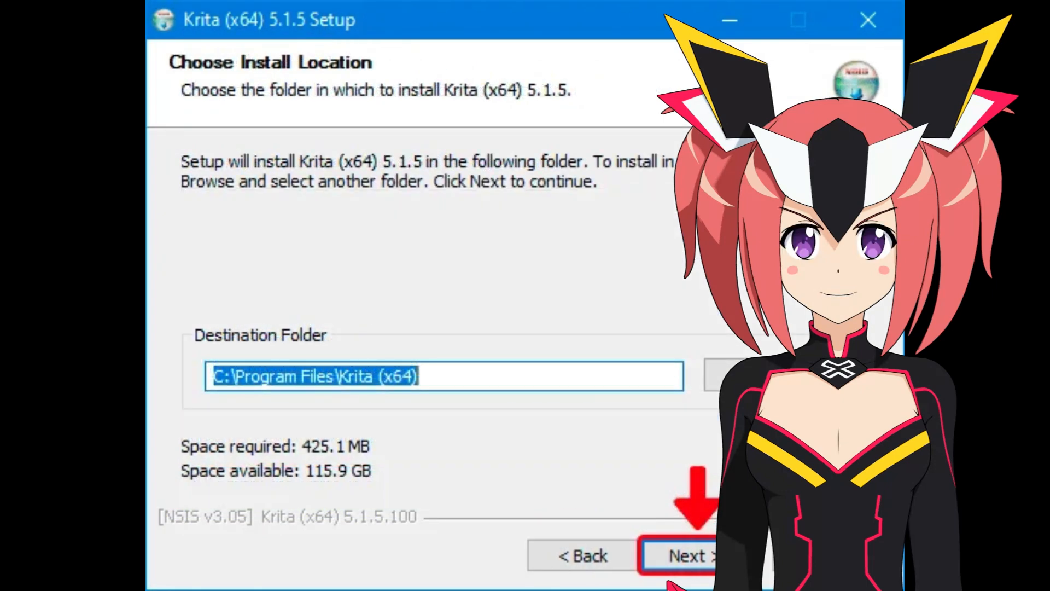
left_click(690, 556)
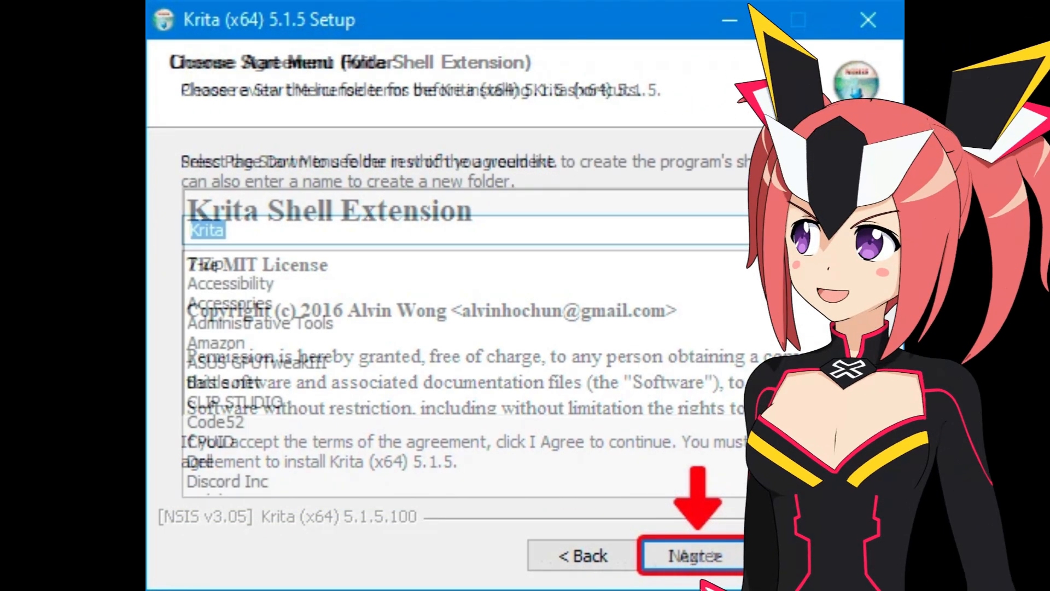
left_click(691, 555)
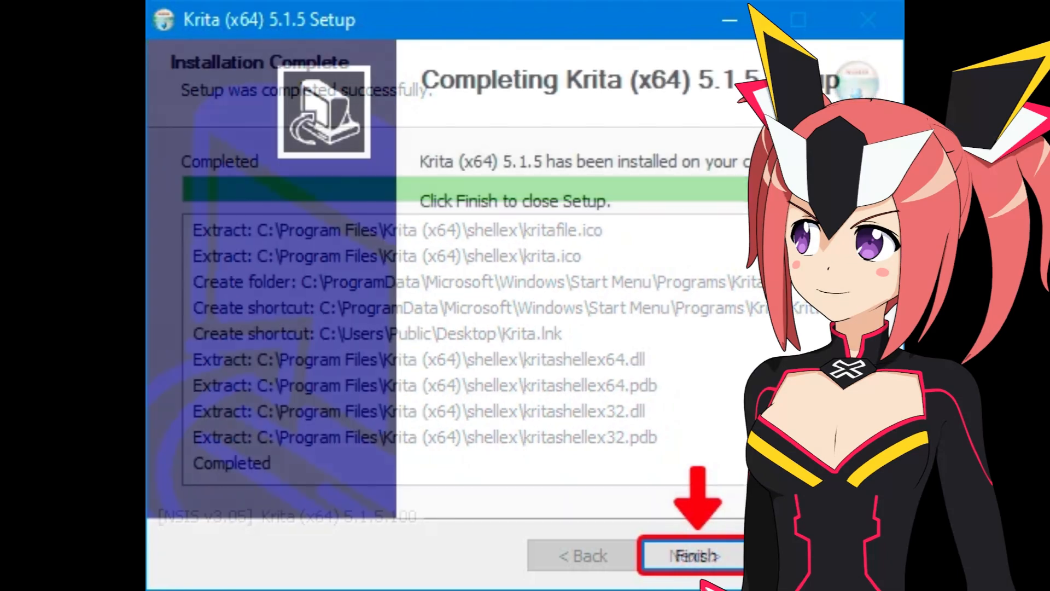
left_click(691, 555)
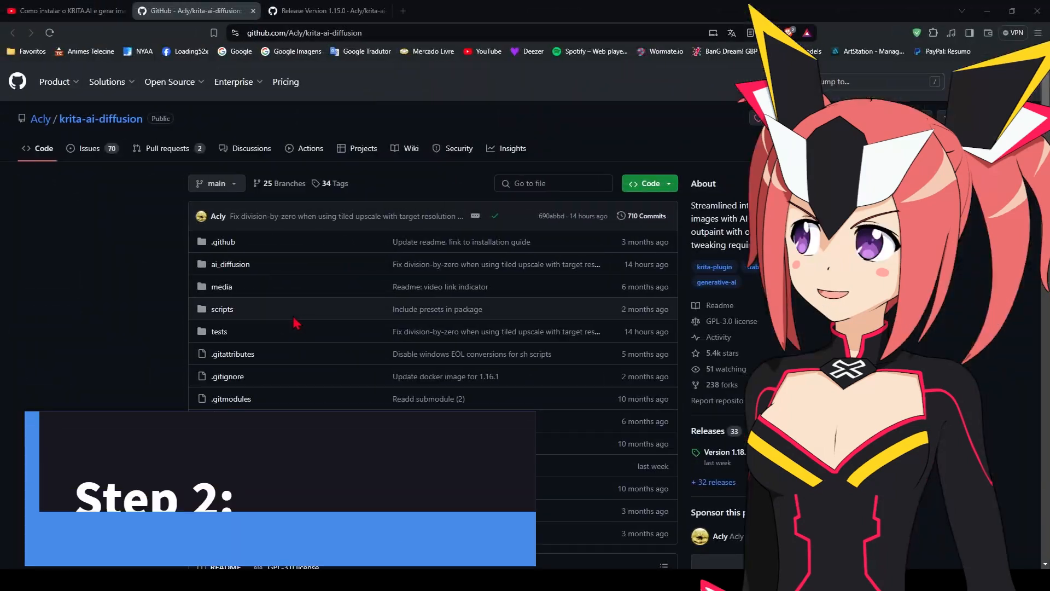
Browse the krita-ai-diffusion repository and reach the full Releases list.
scroll("down", 3)
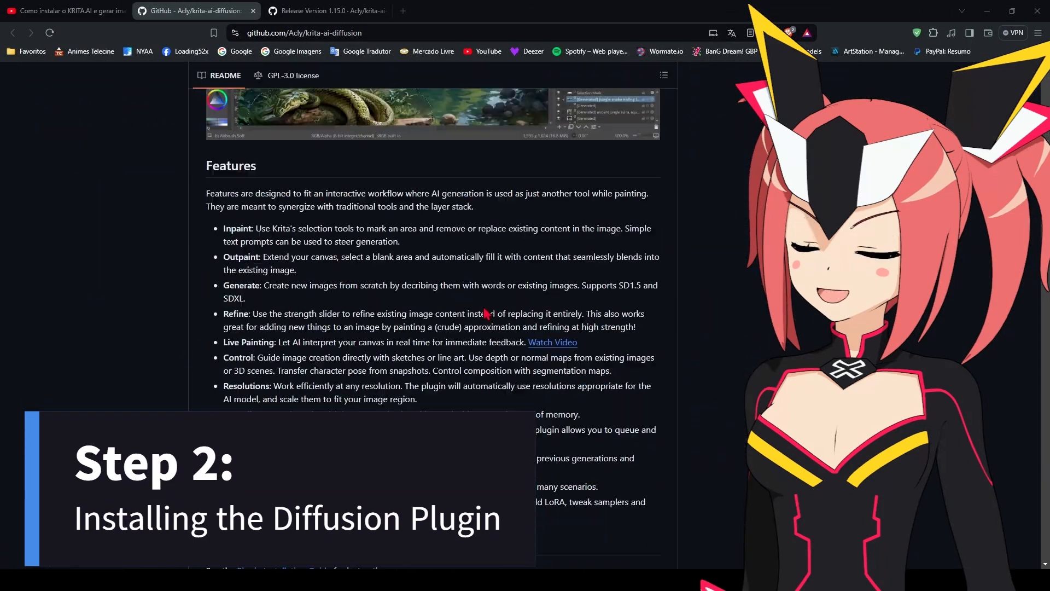
scroll("down", 3)
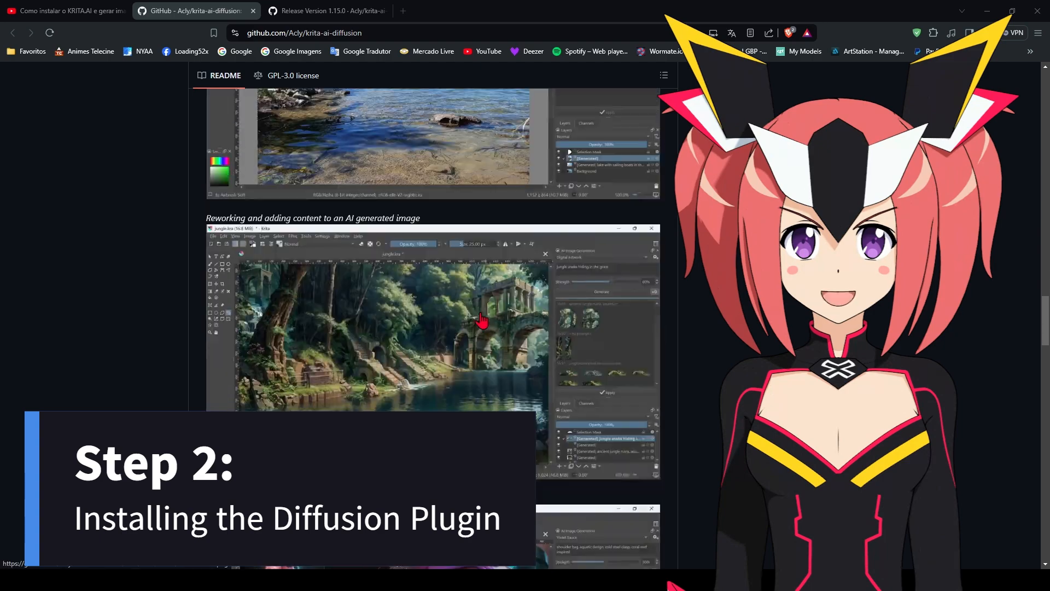
scroll("down", 3)
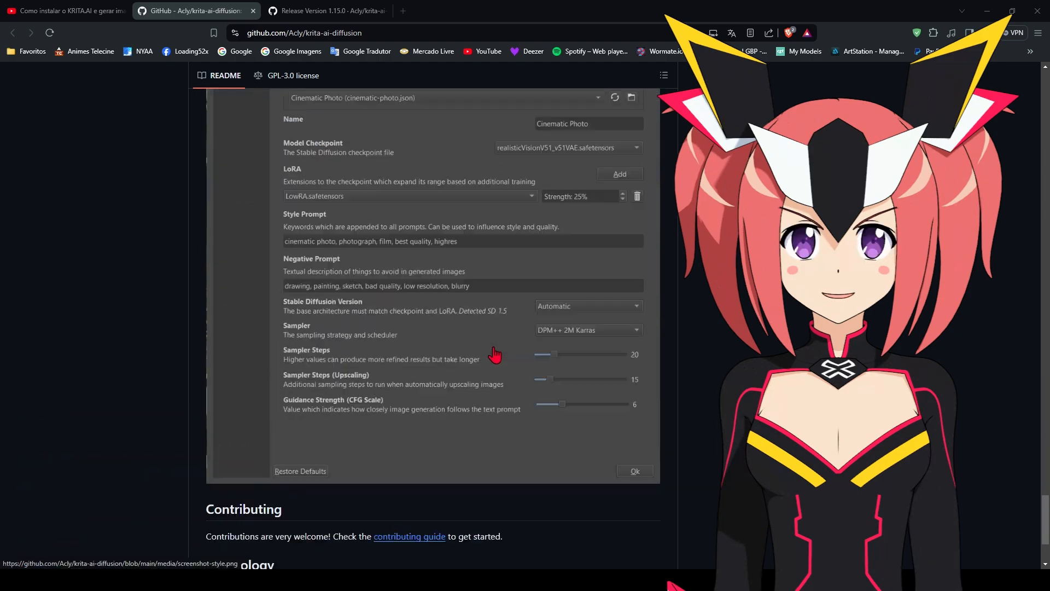
left_click(326, 11)
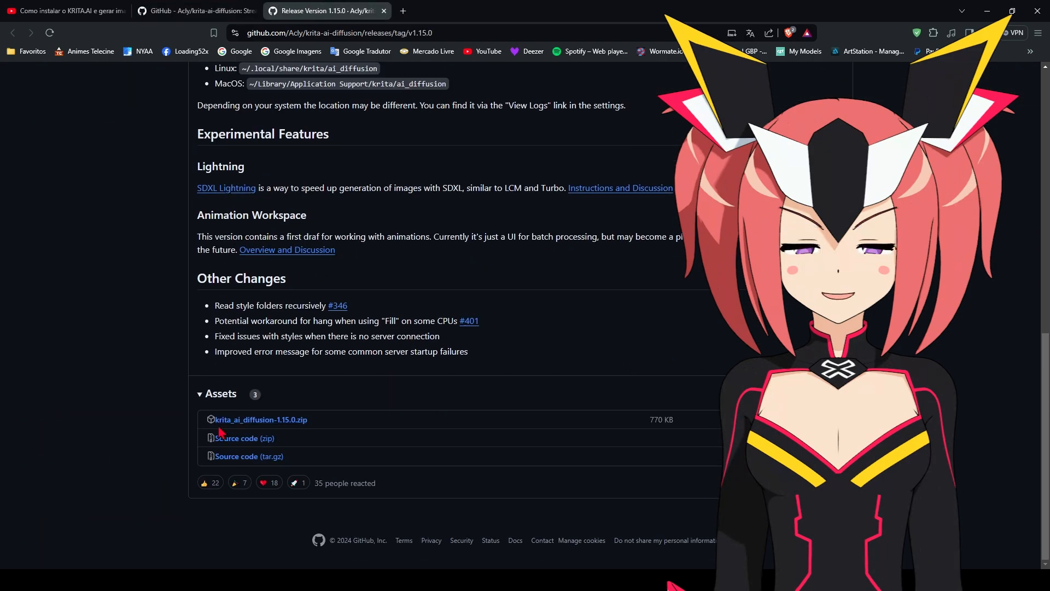
left_click(195, 11)
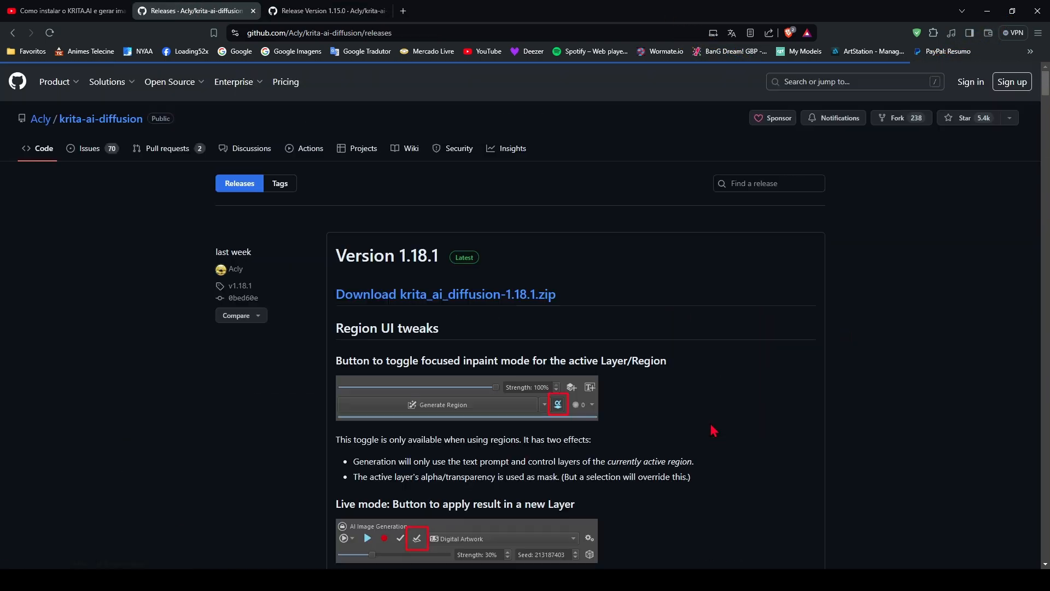
scroll("down", 3)
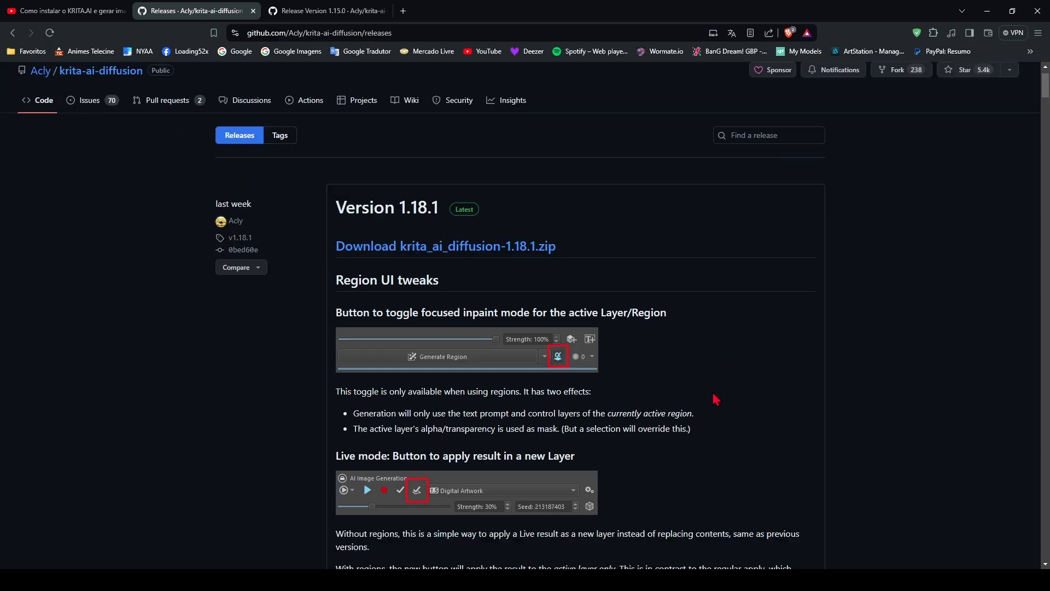
Download the krita_ai_diffusion-1.18.1 zip and extract it onto the desktop.
left_click(445, 247)
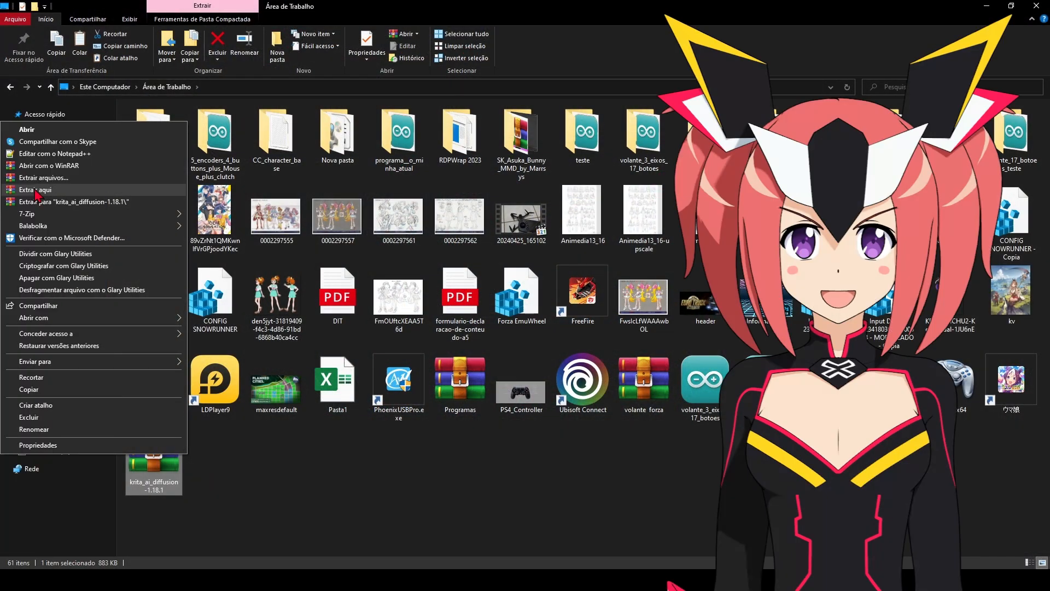
left_click(38, 190)
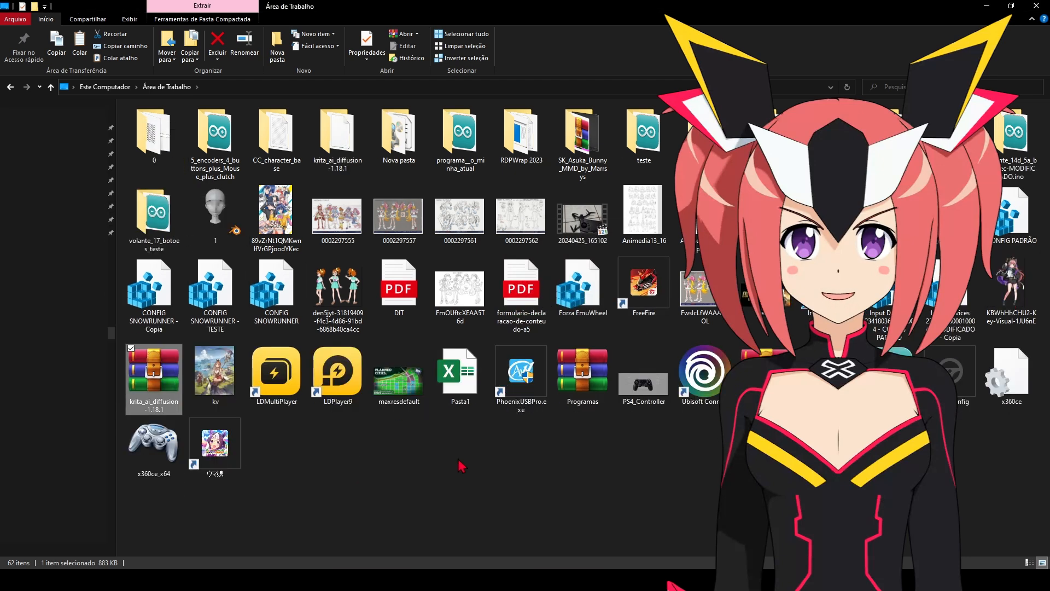
mouse_move(389, 559)
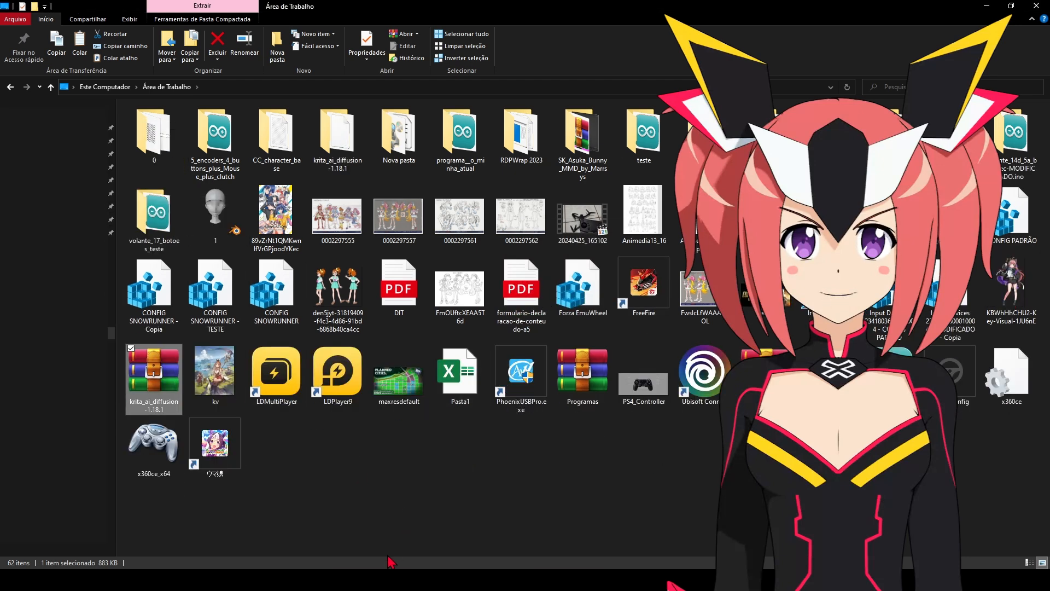
Bring up the Windows Run box with the Open field ready for a folder path.
key("Win+r")
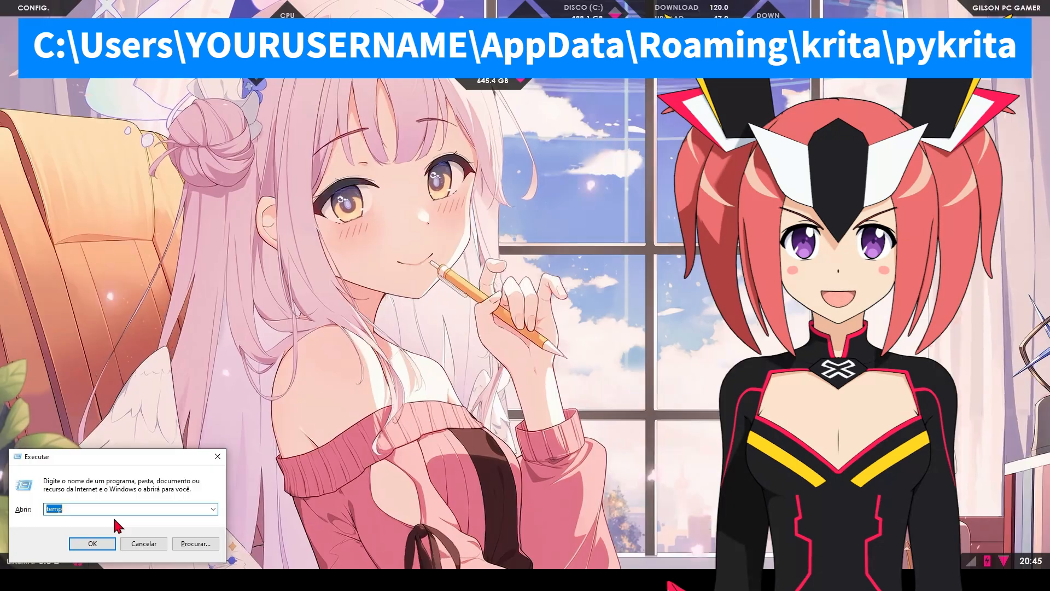
left_click(92, 544)
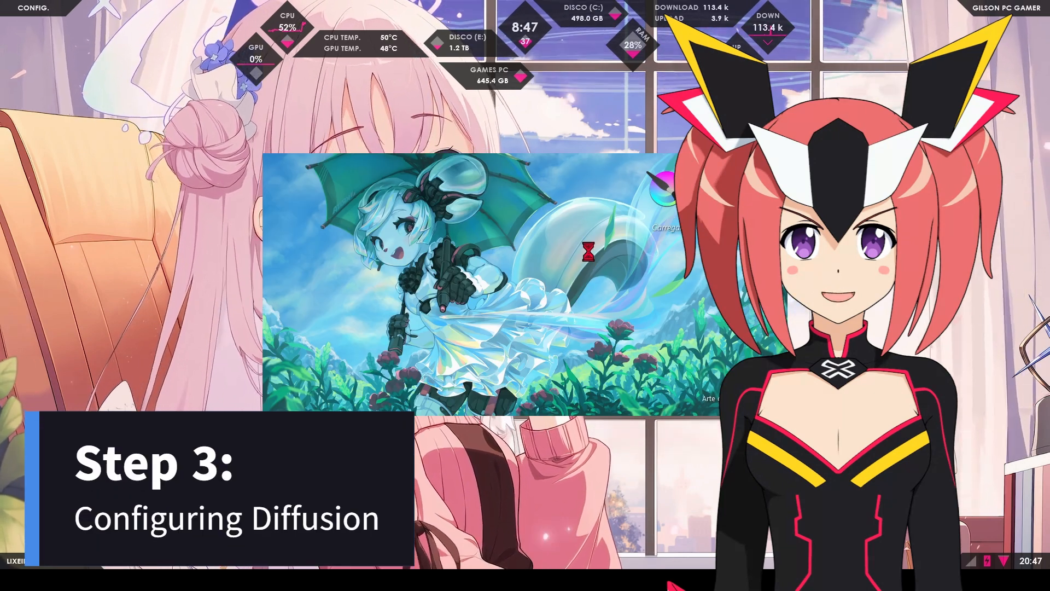
Enable the AI Image Diffusion plugin in Krita's Python Plugin Manager.
left_click(440, 117)
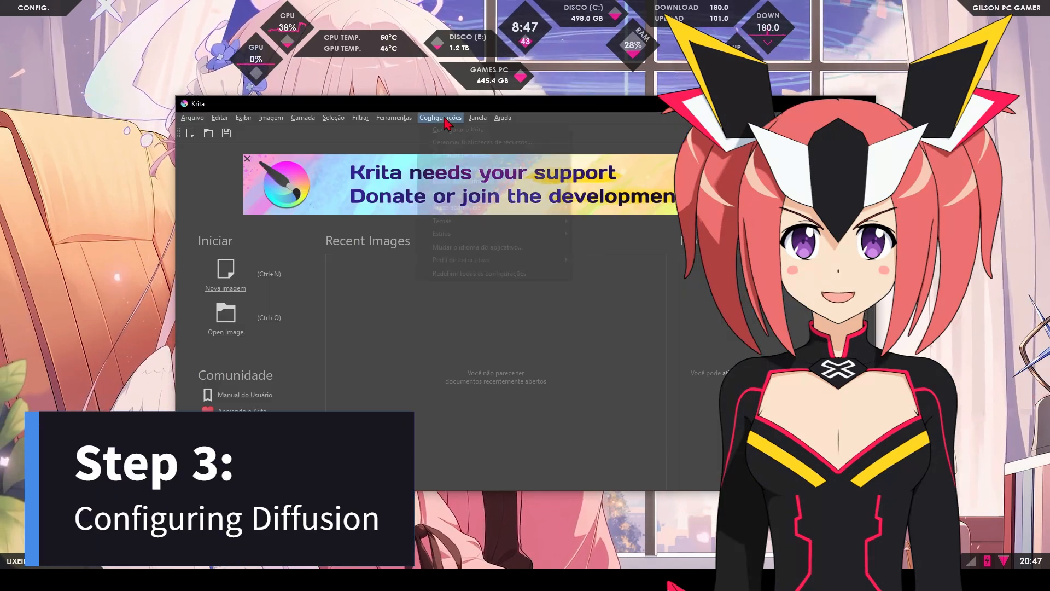
left_click(458, 129)
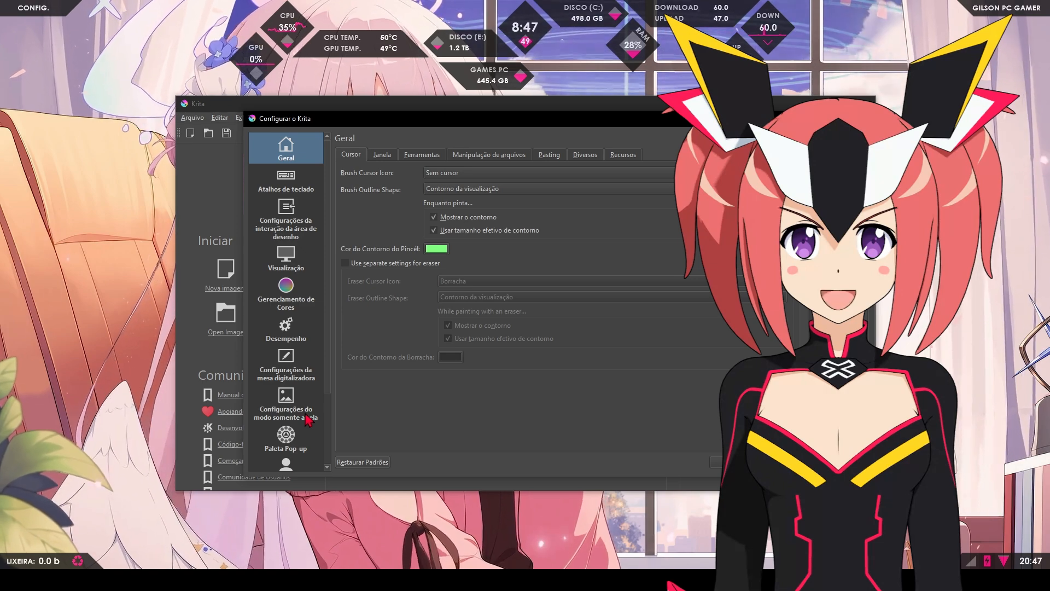
left_click(285, 452)
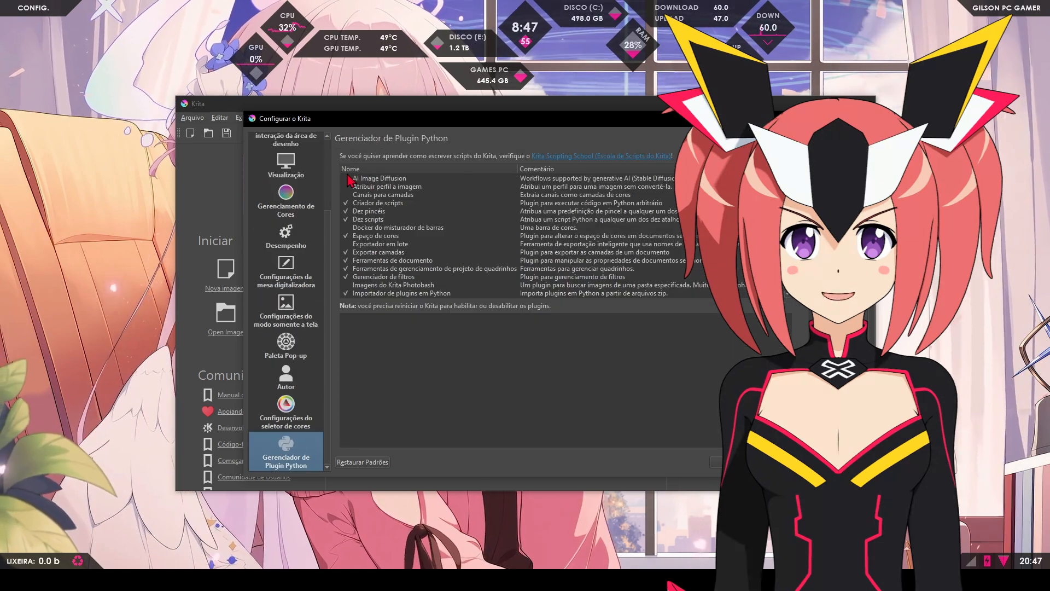
left_click(381, 179)
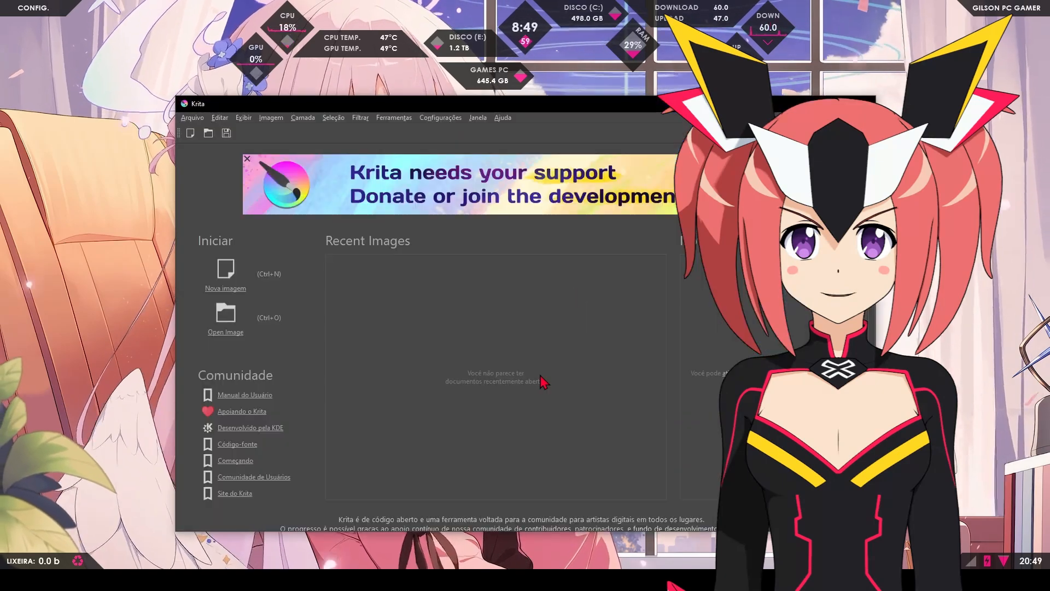
Create a new 500 × 500 pixel document.
left_click(225, 288)
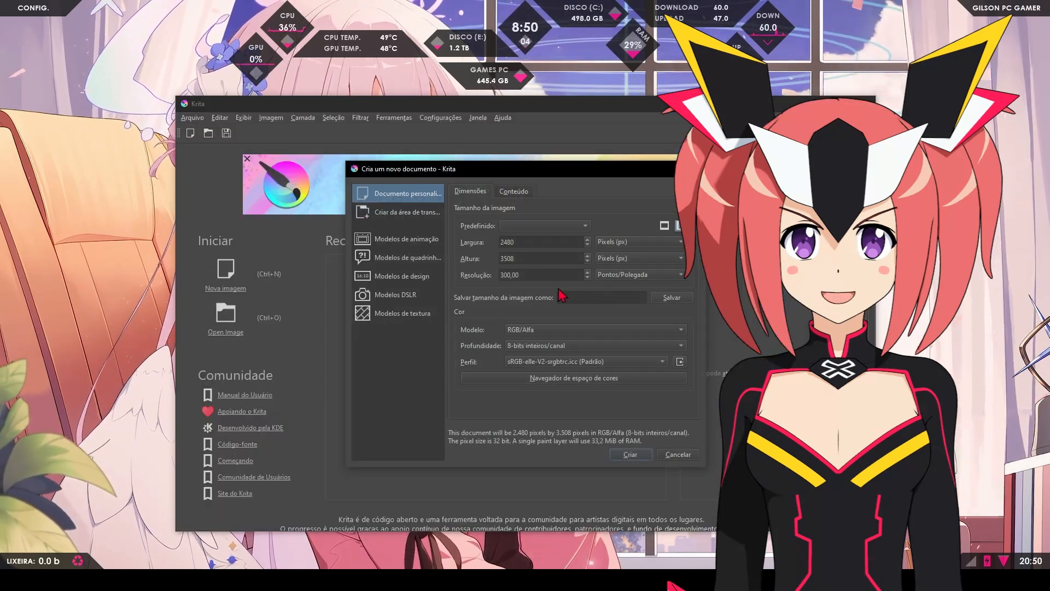
type("5")
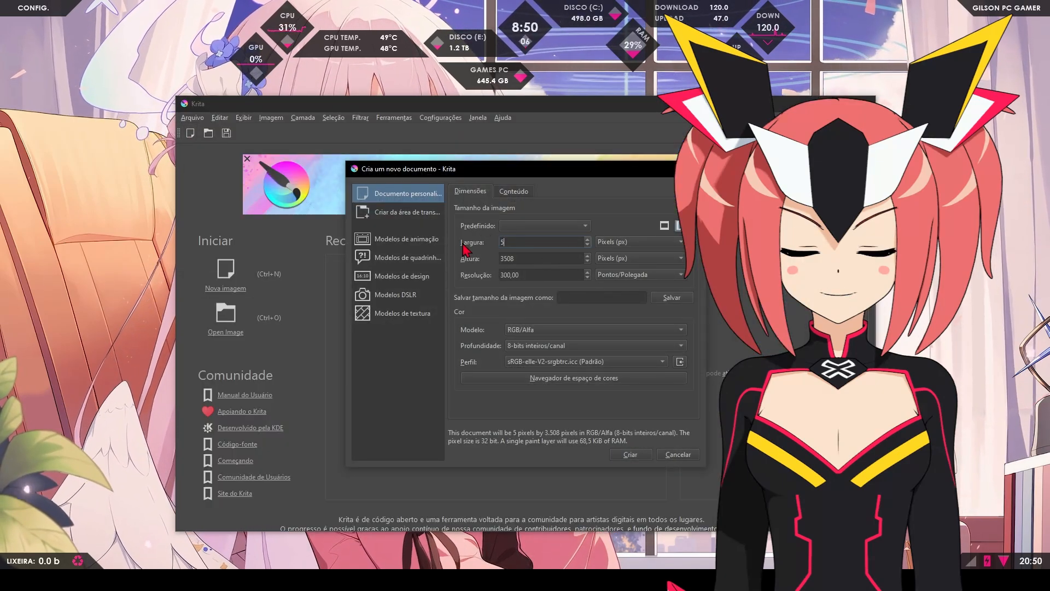
type("500")
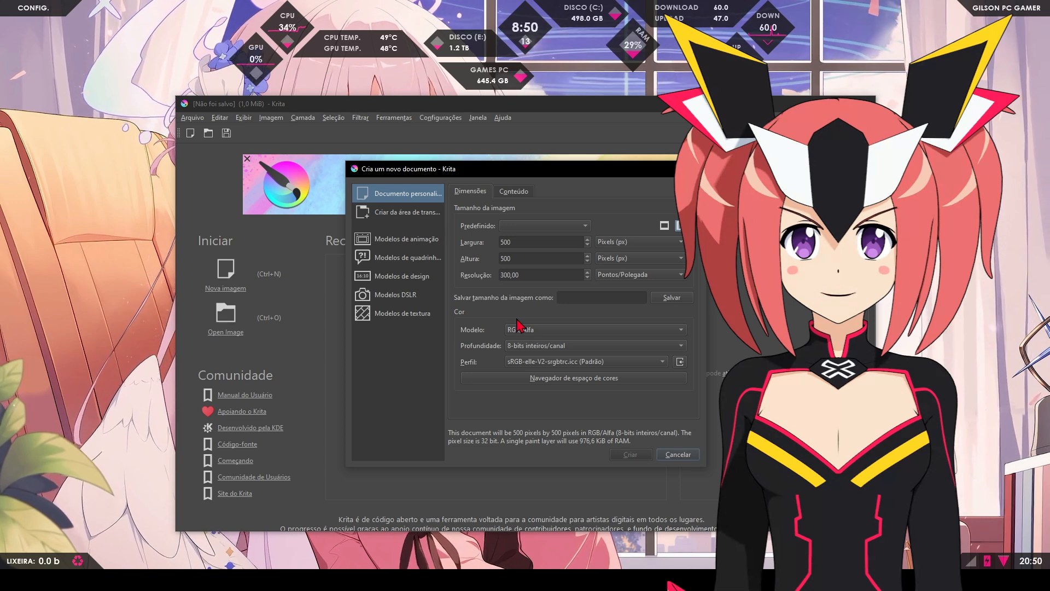
left_click(629, 454)
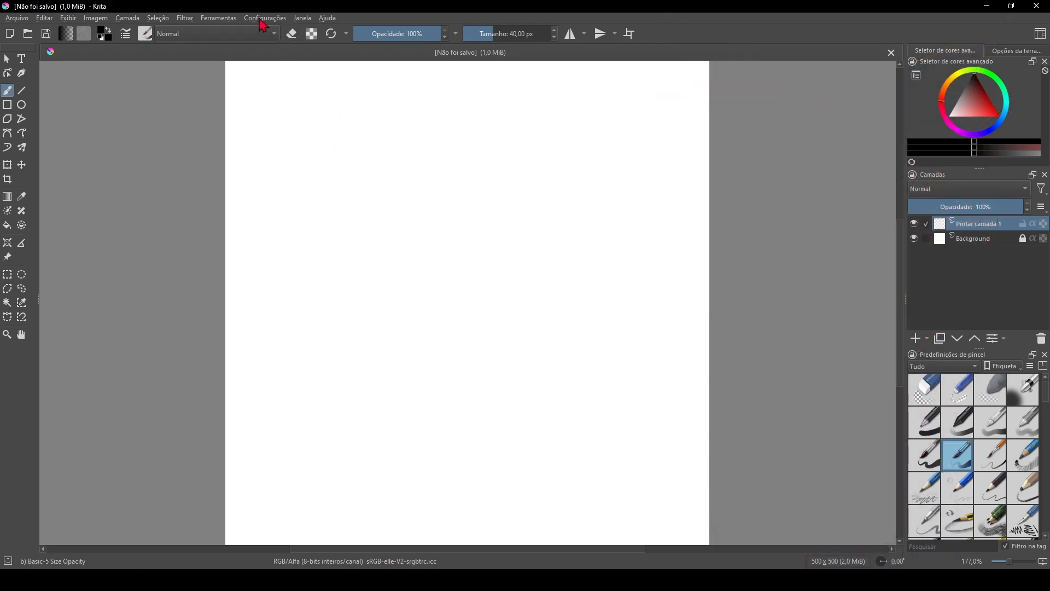
Add the AI Image Generation docker and bring up its connection configuration.
left_click(264, 18)
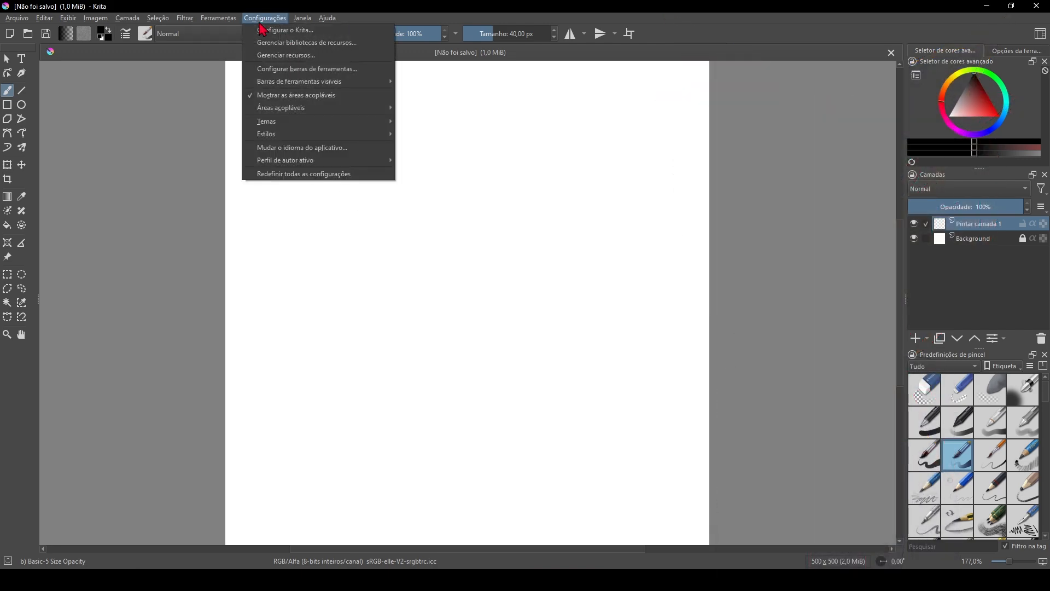
mouse_move(281, 107)
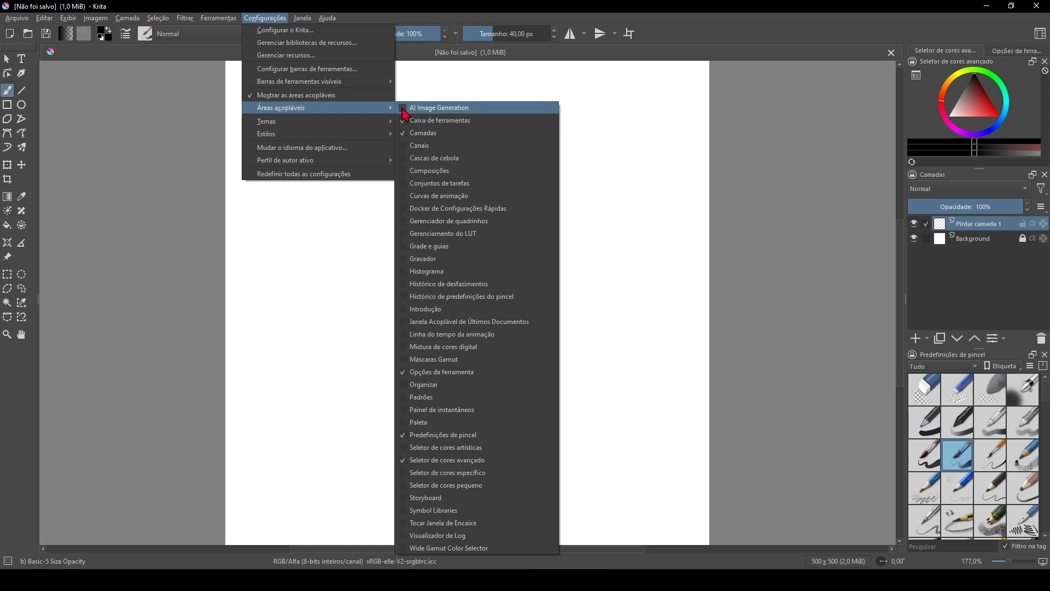
left_click(439, 110)
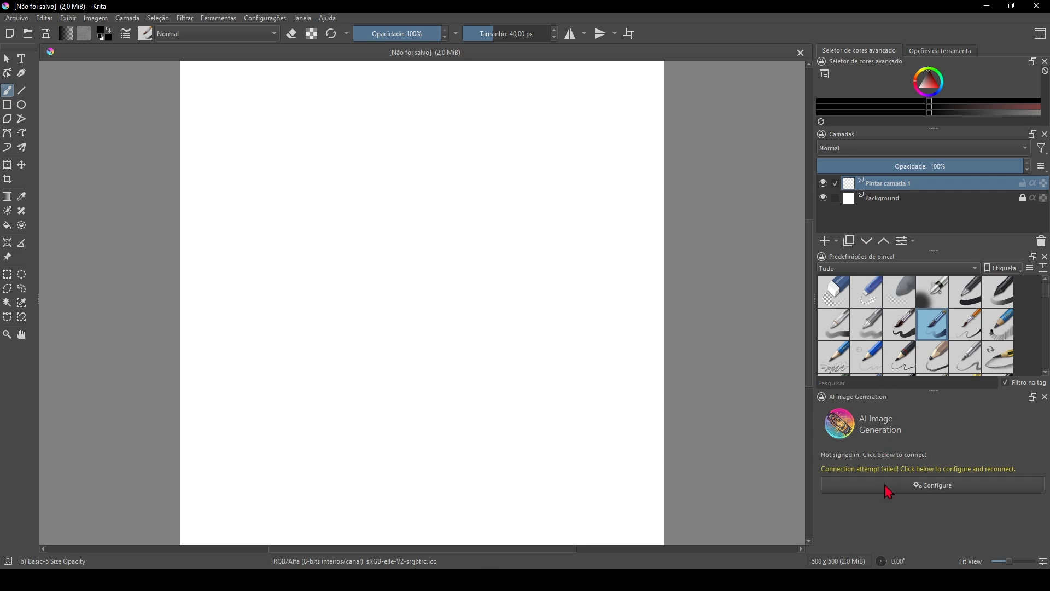
mouse_move(901, 505)
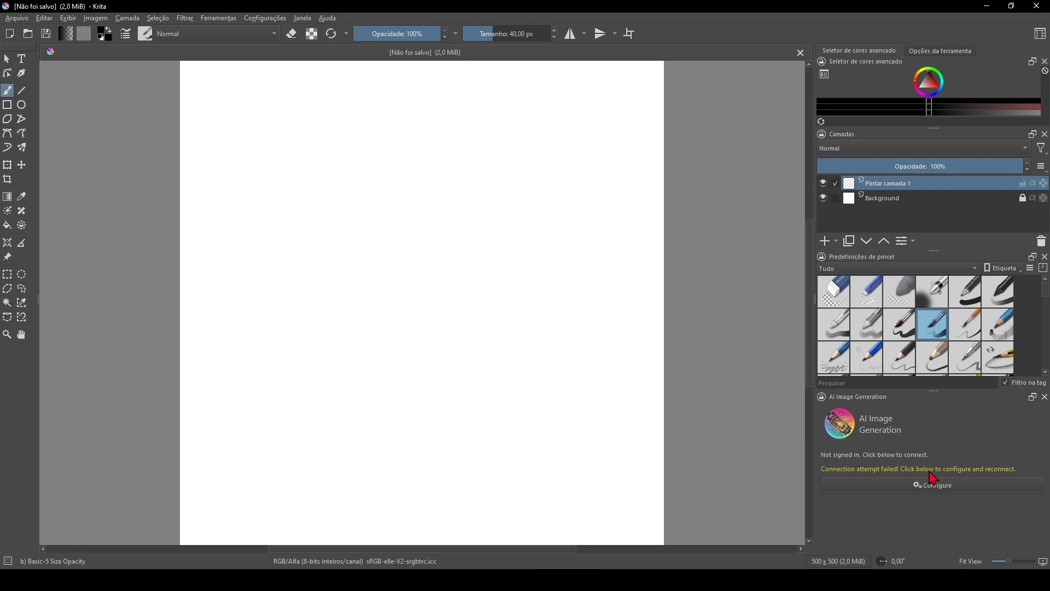
mouse_move(634, 373)
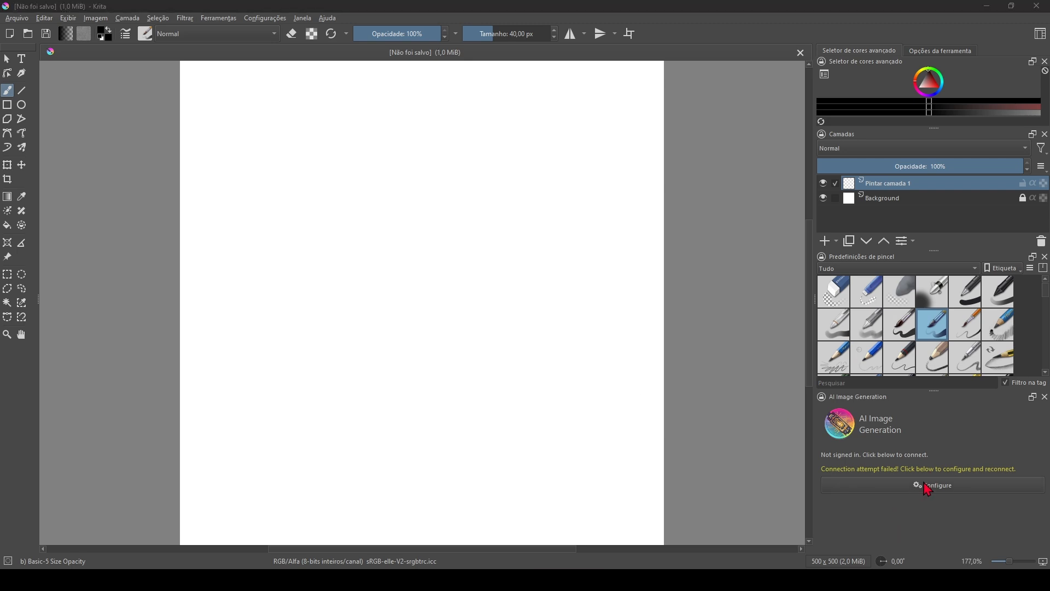
left_click(933, 485)
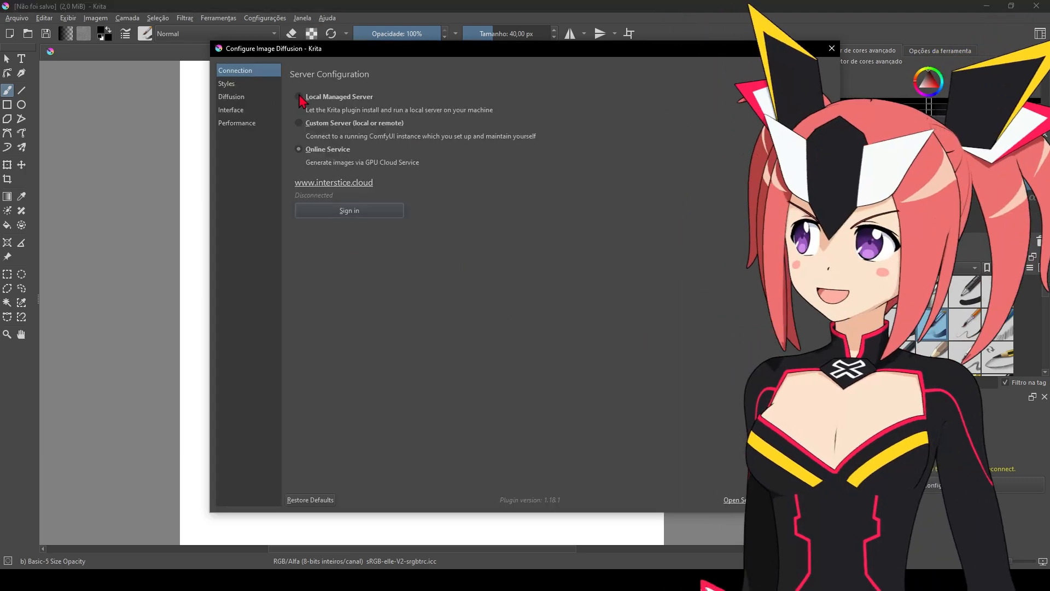
Choose a Local Managed Server on DirectML (GPU) with SDXL, recommended checkpoints and upscalers selected.
left_click(299, 96)
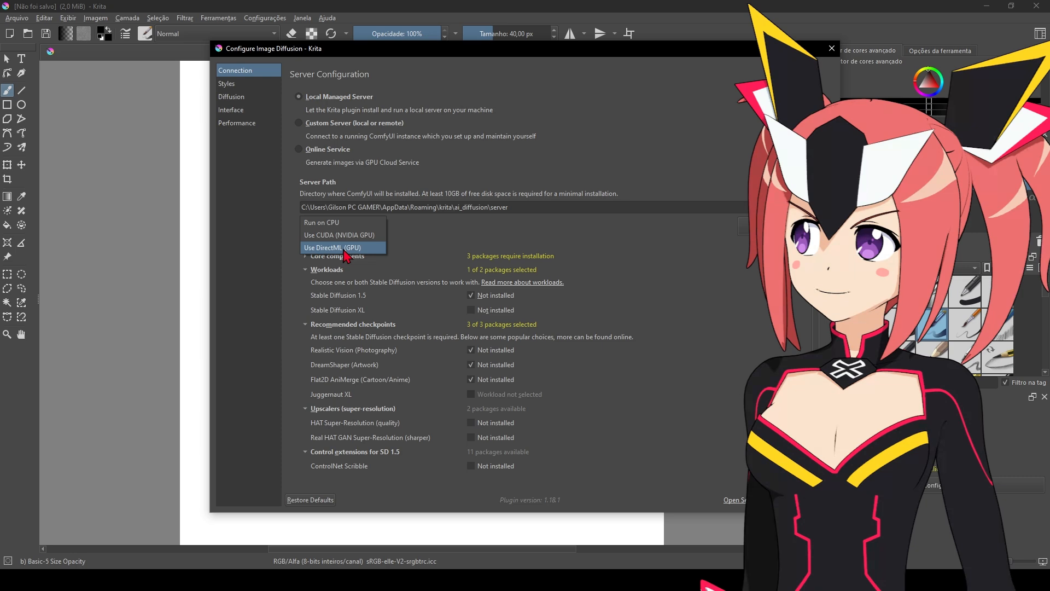
left_click(339, 234)
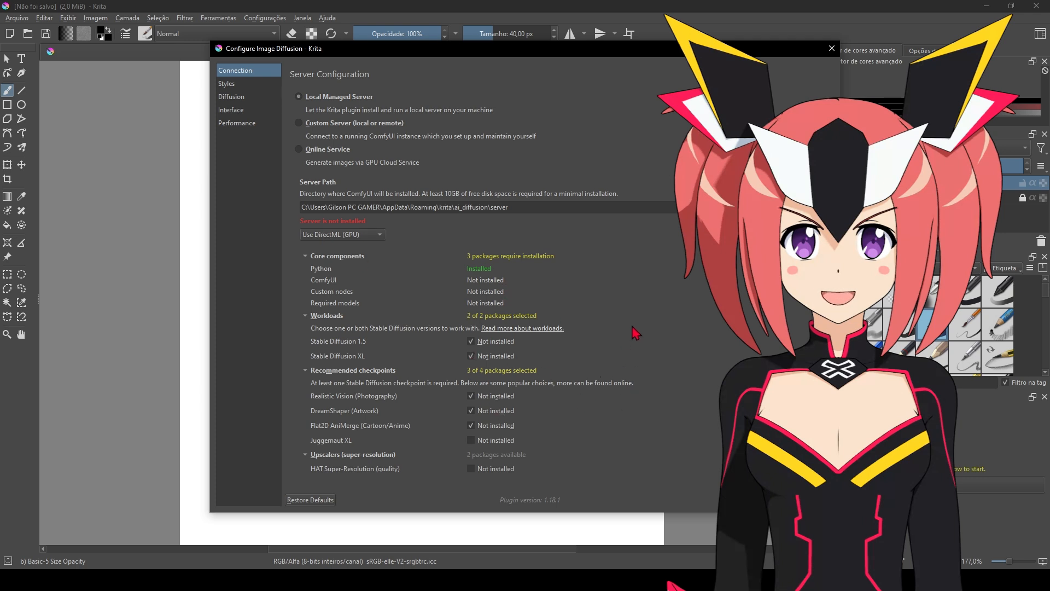
scroll("down", 3)
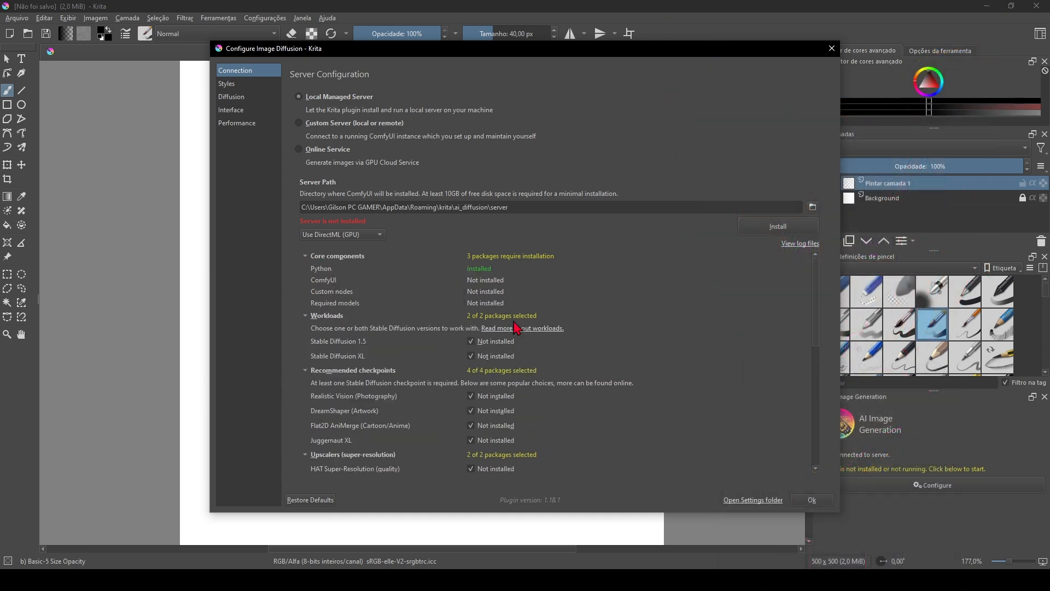
left_click(777, 226)
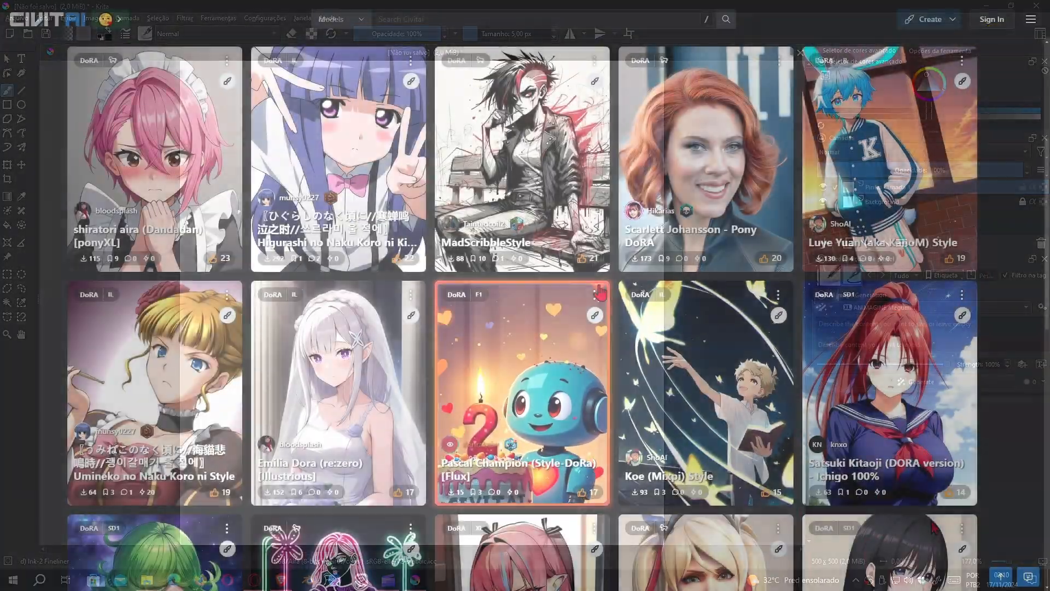
Filter the Civitai gallery to checkpoint models and browse the results.
left_click(1007, 49)
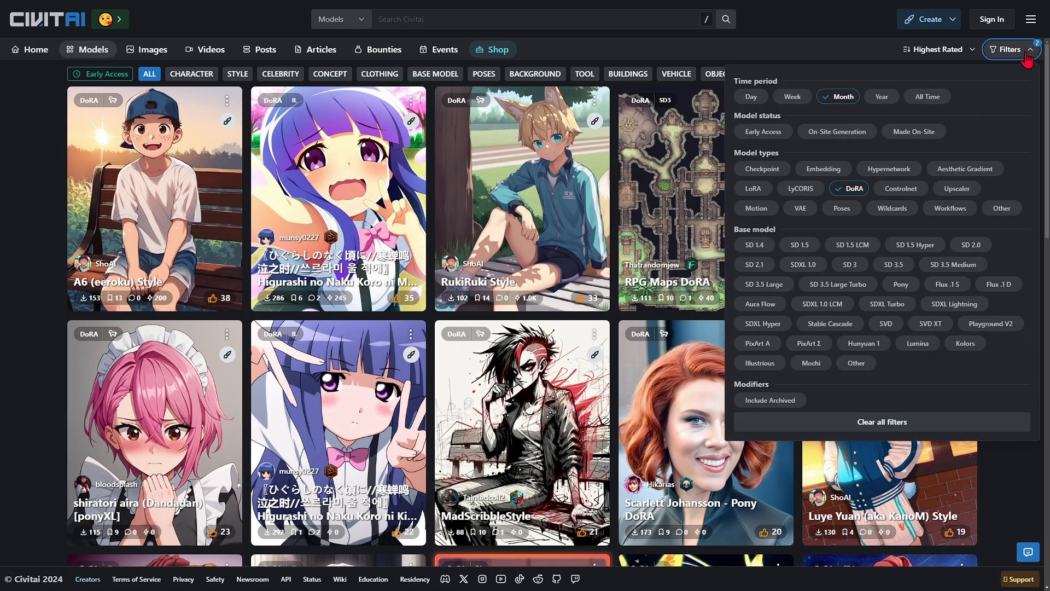
left_click(761, 168)
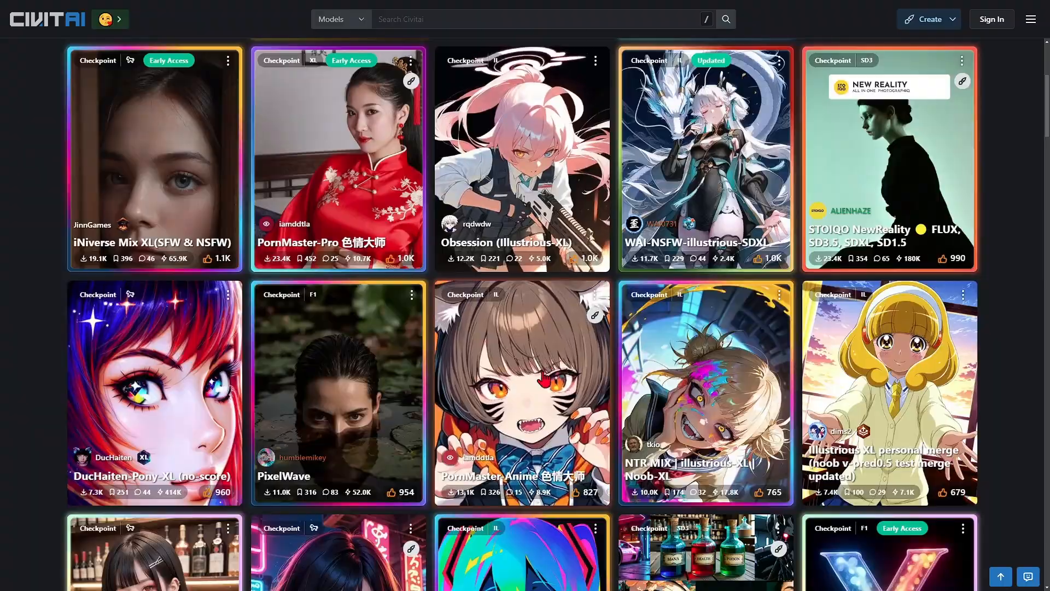
scroll("down", 3)
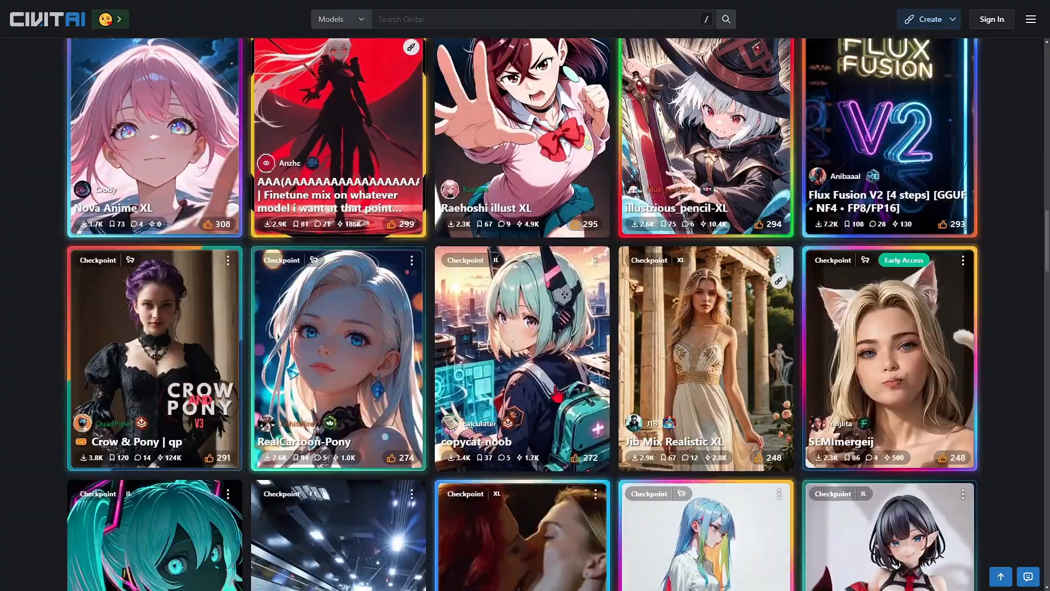
scroll("down", 3)
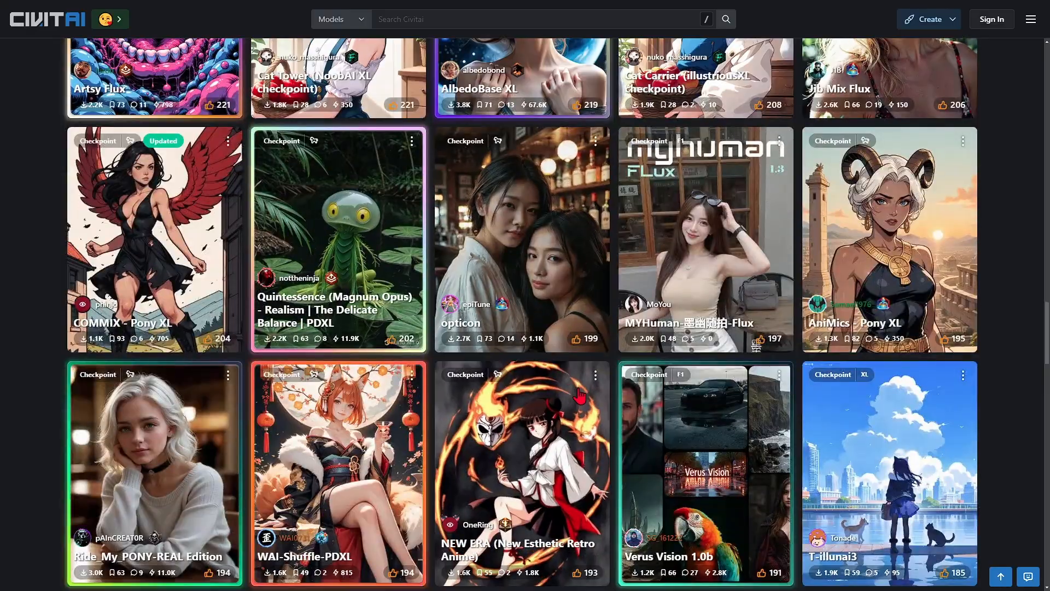
left_click(704, 77)
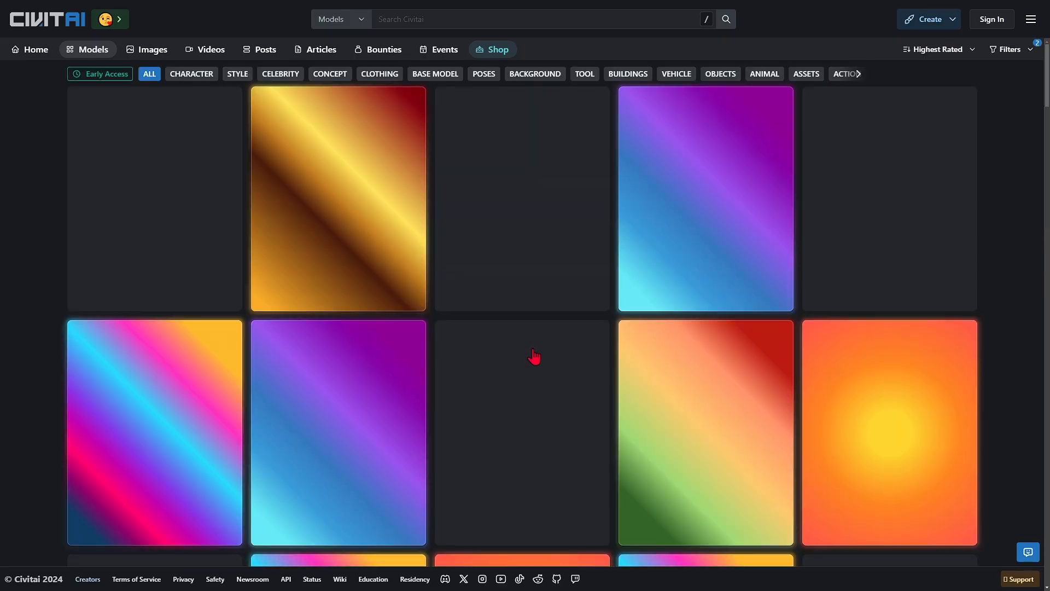
Re-filter to checkpoints, view the anime checkpoint's preview images, and return to Krita.
left_click(1008, 49)
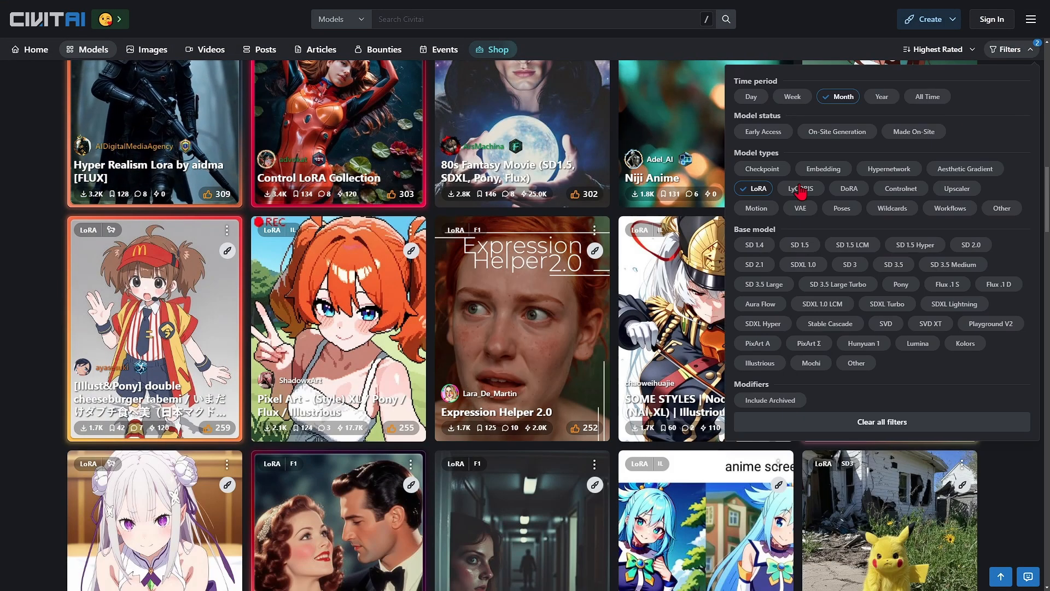
left_click(761, 169)
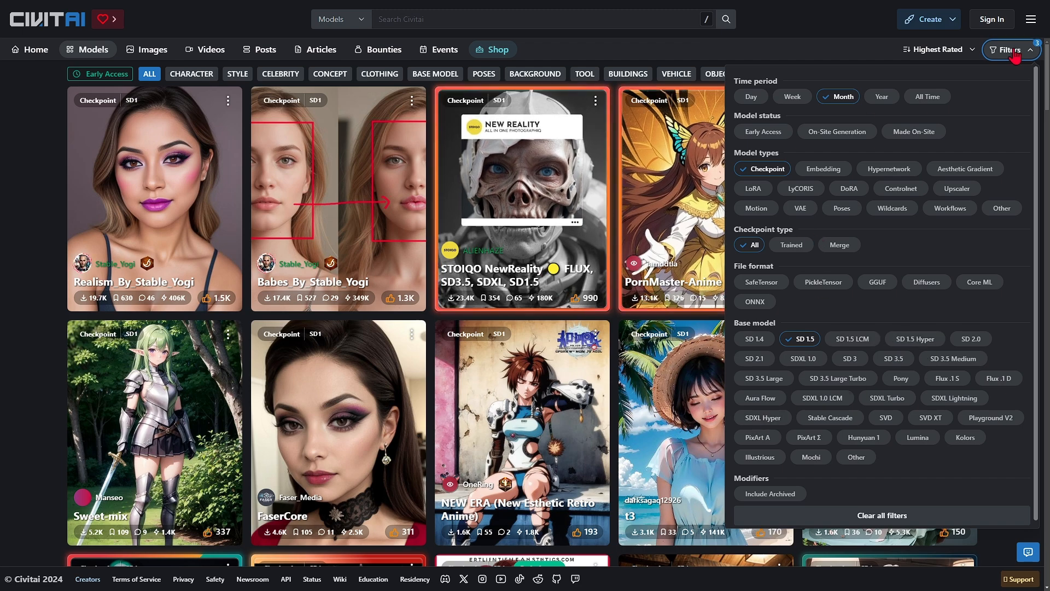
left_click(670, 282)
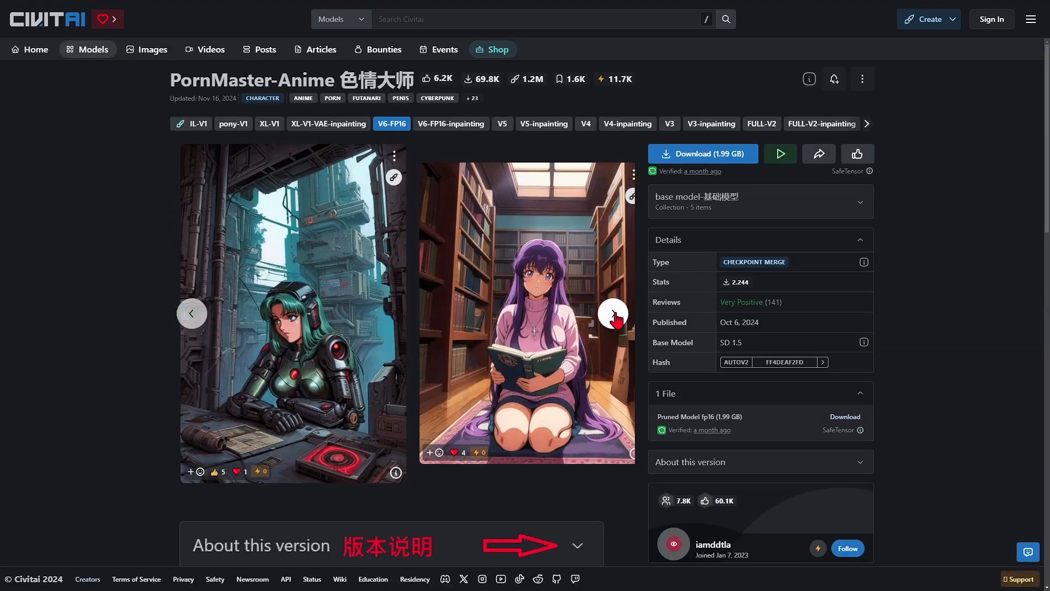
left_click(613, 313)
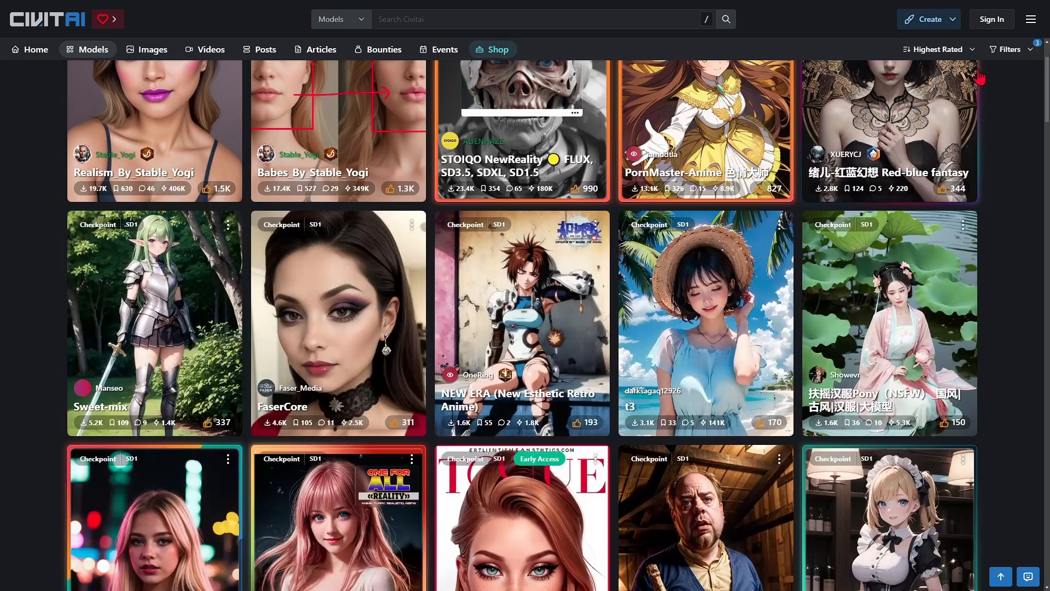
left_click(1010, 49)
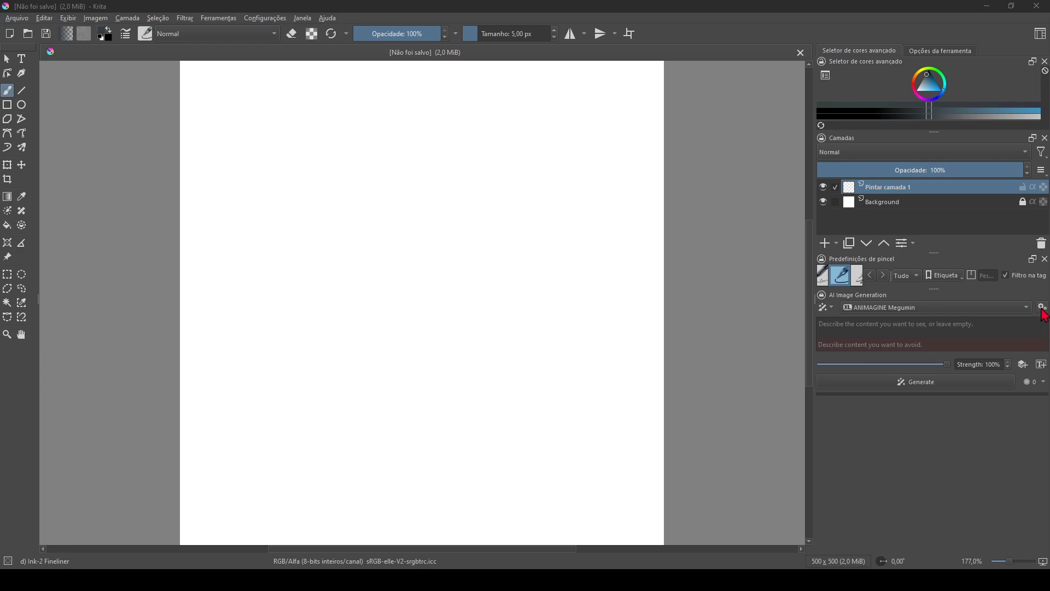
View the ANIMAGINE Megumin style's animagineXLV31_v31 checkpoint and AC_Megumin LoRA, locating the loras folder.
left_click(1043, 306)
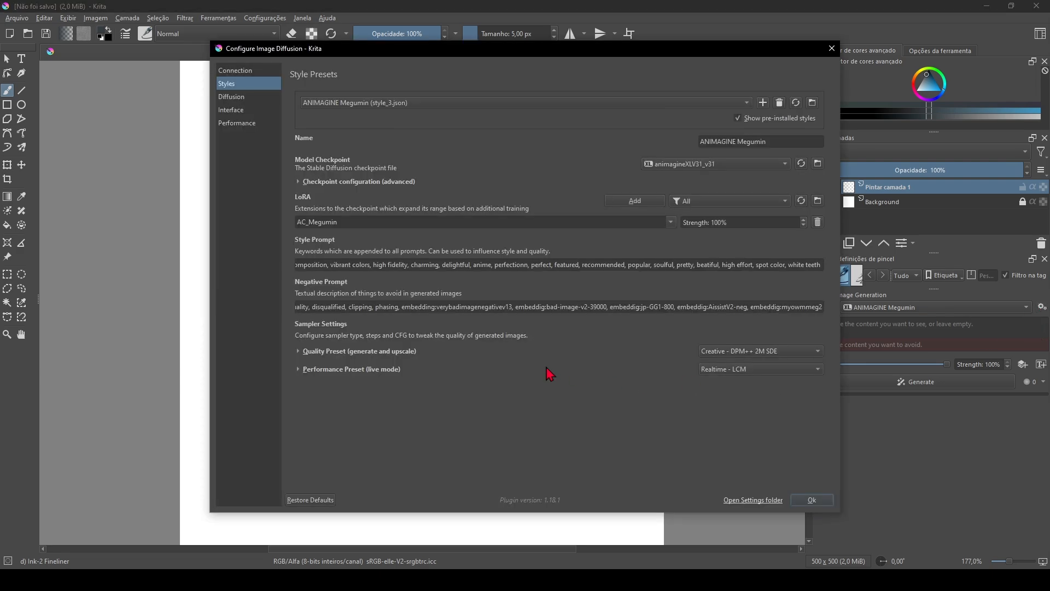
mouse_move(387, 158)
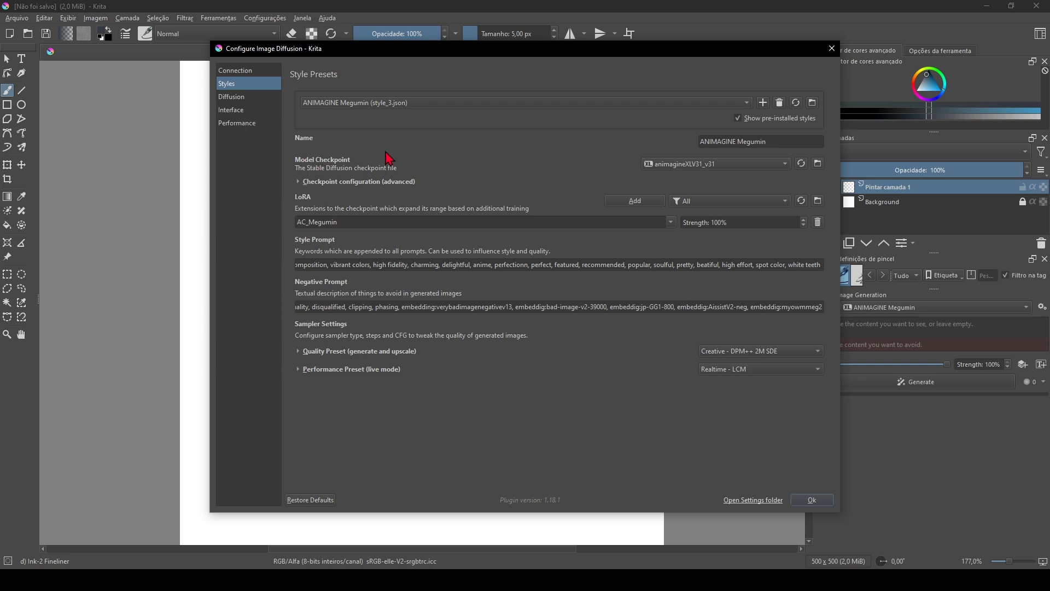
mouse_move(622, 169)
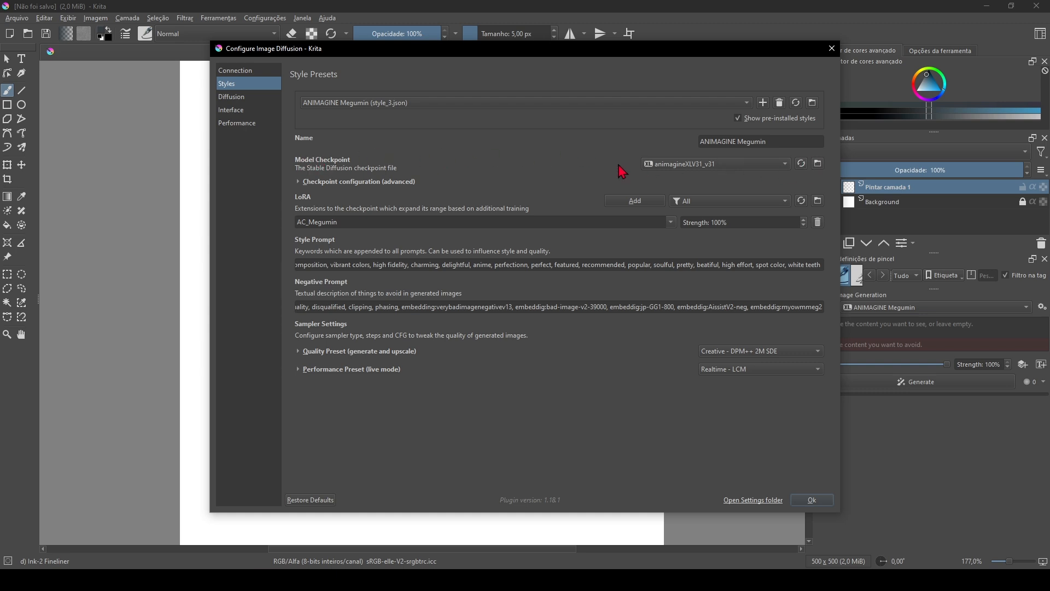
mouse_move(487, 198)
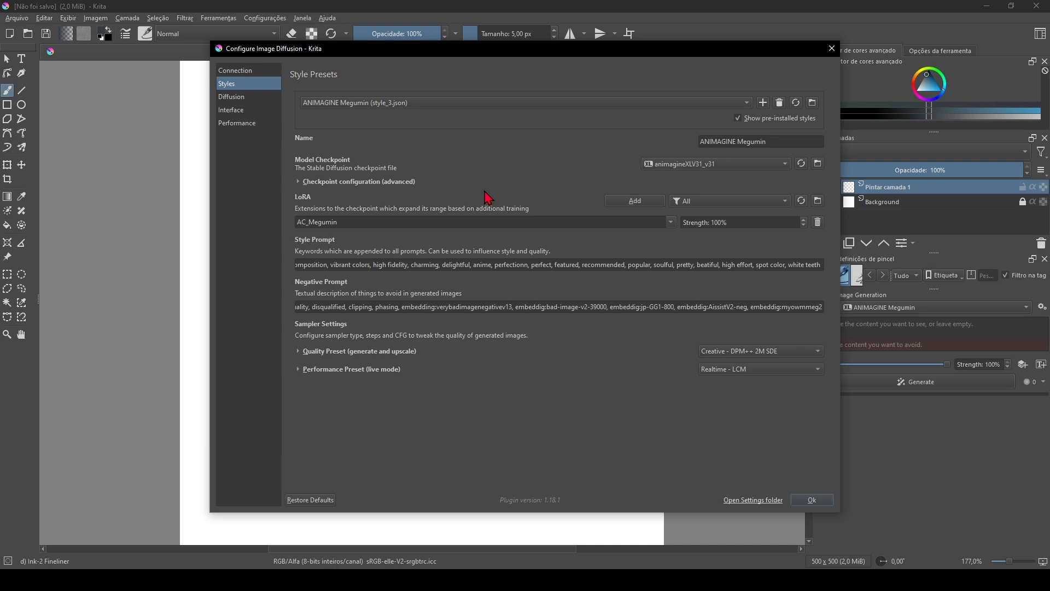
mouse_move(822, 183)
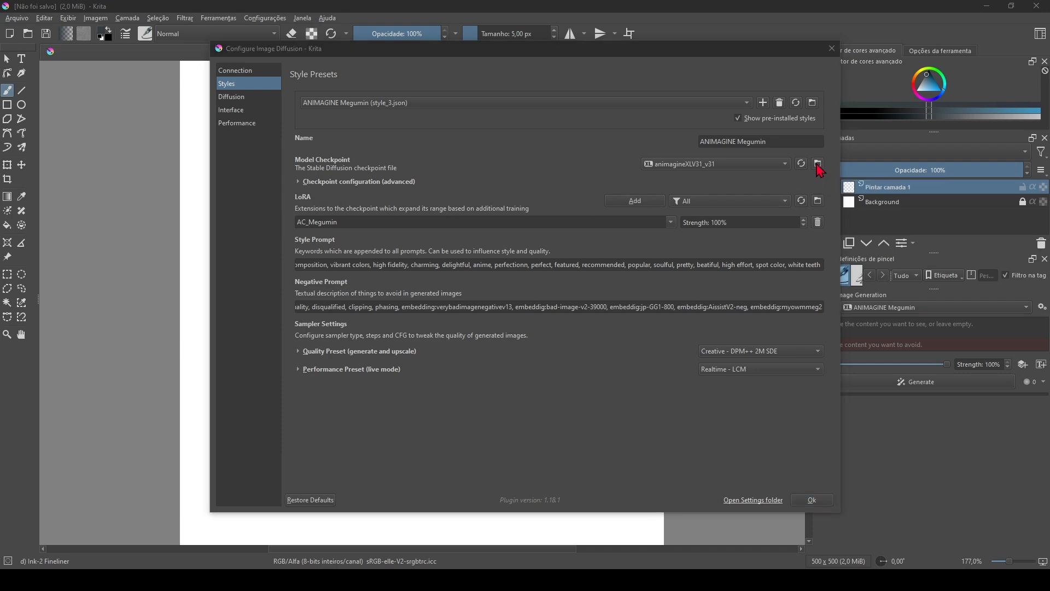
left_click(817, 163)
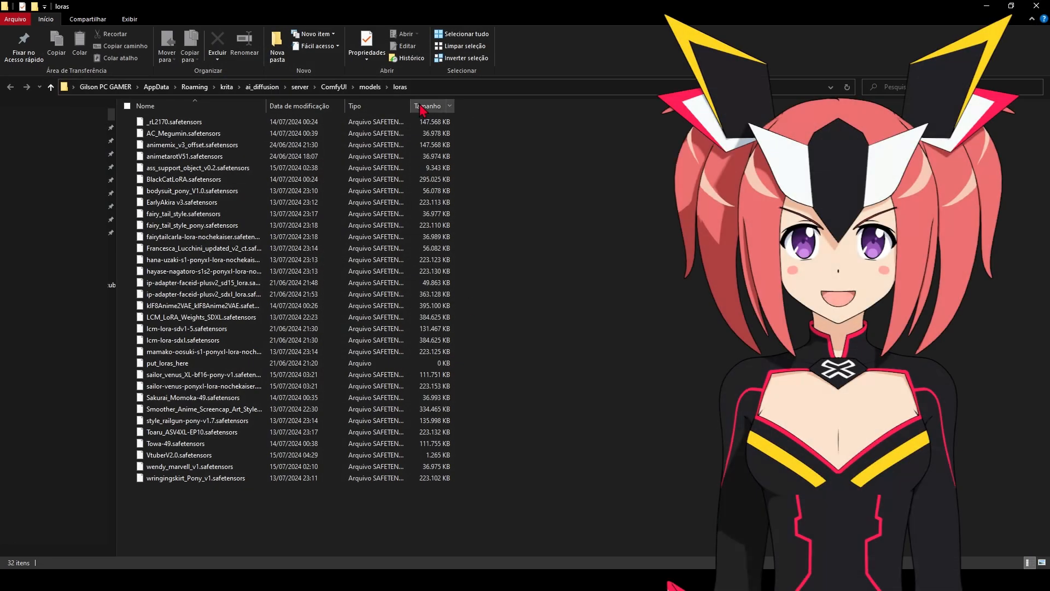
mouse_move(469, 316)
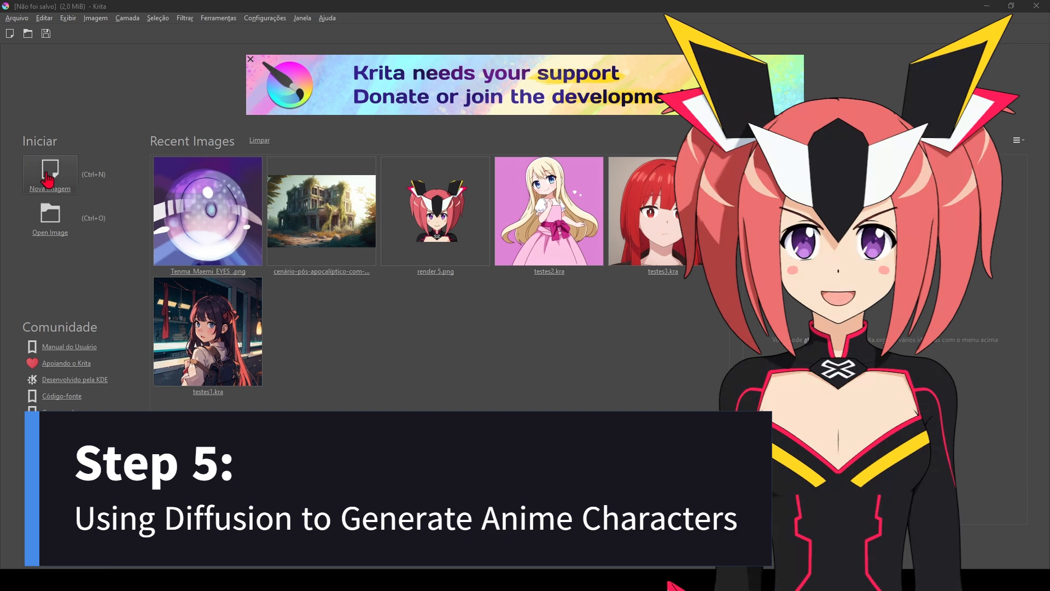
Create a new blank 500 × 500 pixel document from the welcome screen.
left_click(49, 174)
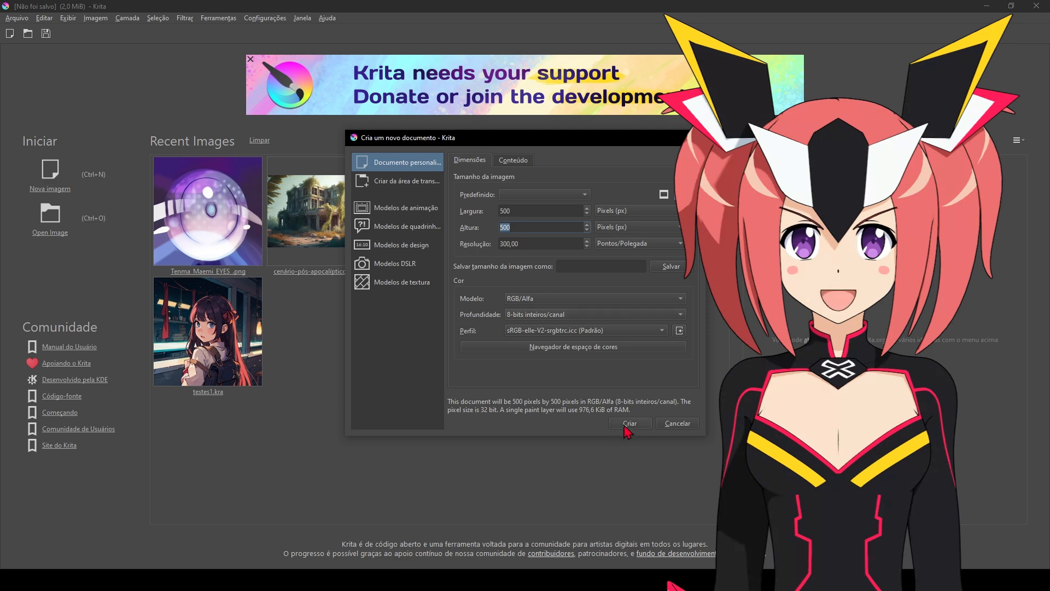
left_click(630, 422)
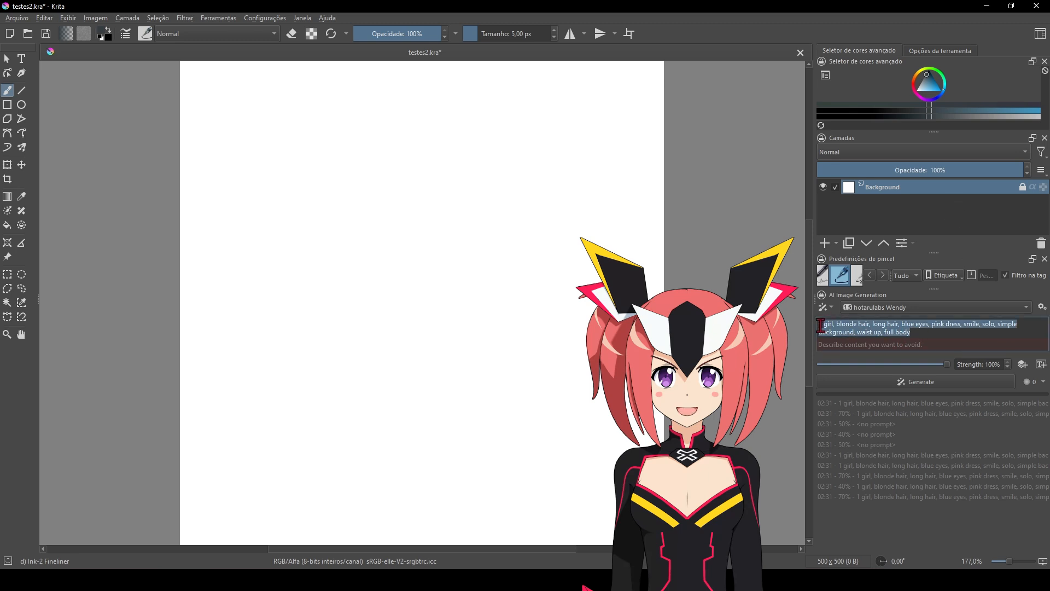
Generate a blonde anime girl in a pink-and-blue dress using the hotarulabs Lucy style.
left_click(931, 306)
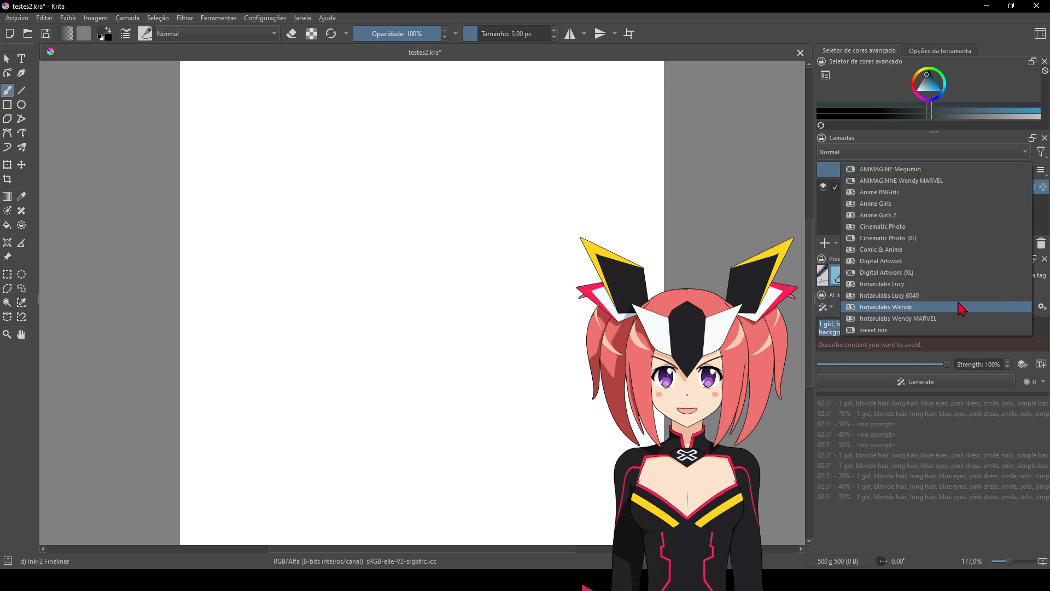
left_click(884, 306)
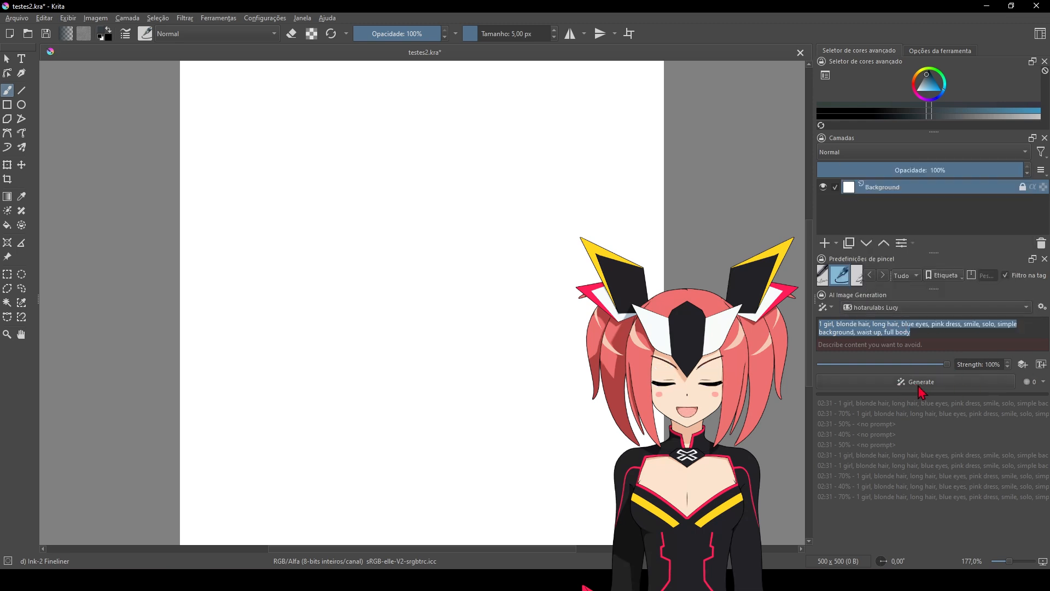
left_click(920, 381)
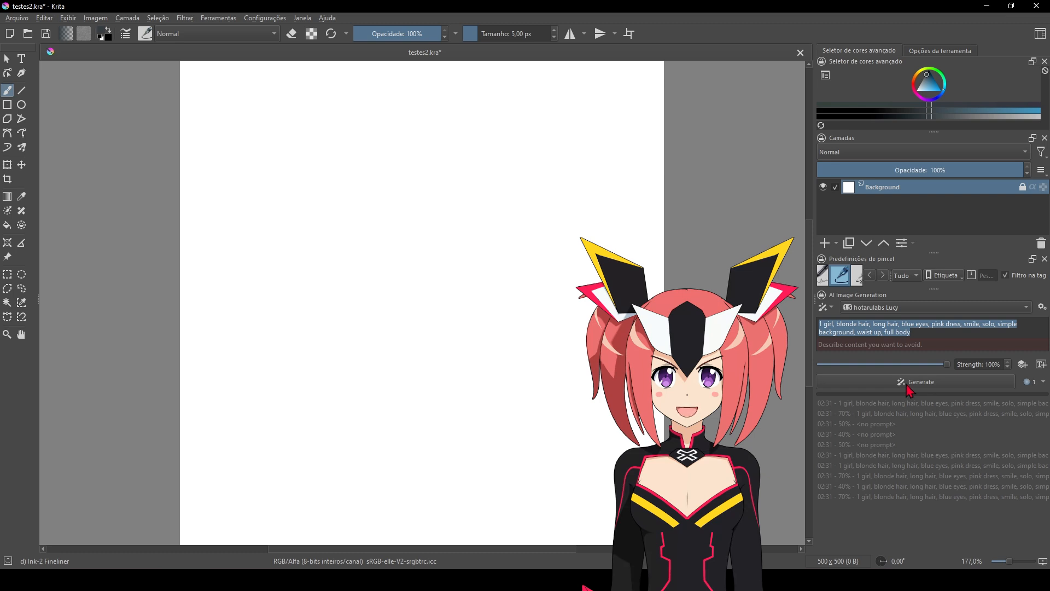
left_click(921, 380)
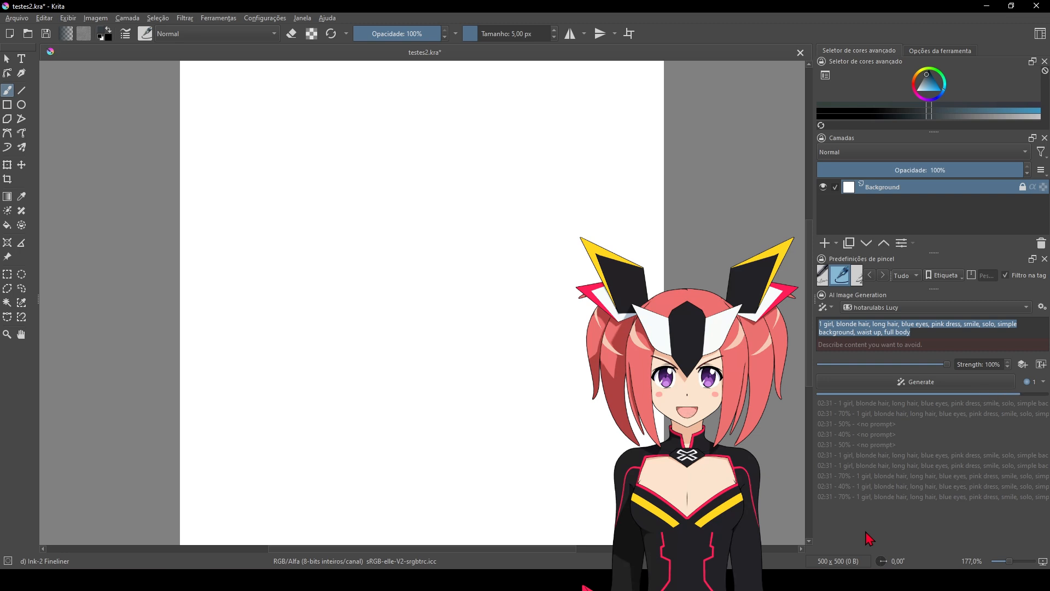
left_click(916, 381)
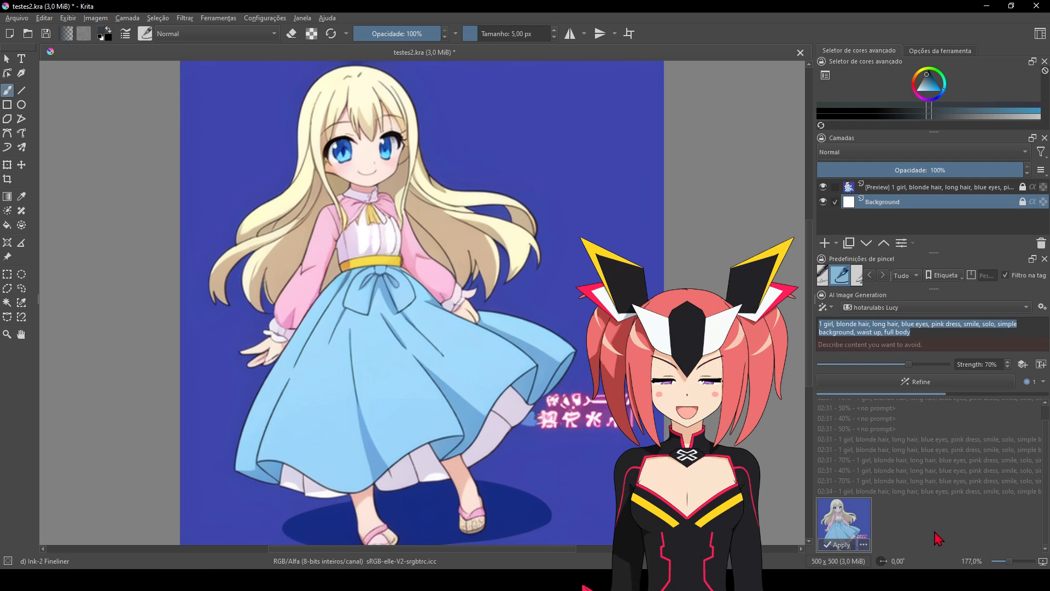
Switch to the owl sketch document with the Disney/Pixar Style loaded.
left_click(839, 545)
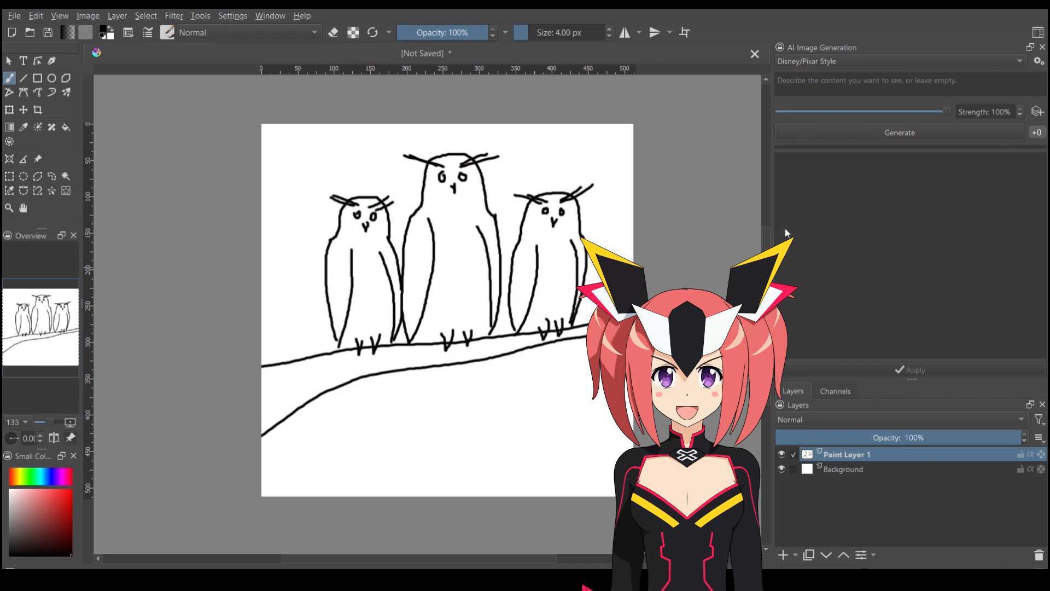
Enter the prompt 'owl family sitting in a tree' and start generation.
type("owl family sitting in a tree")
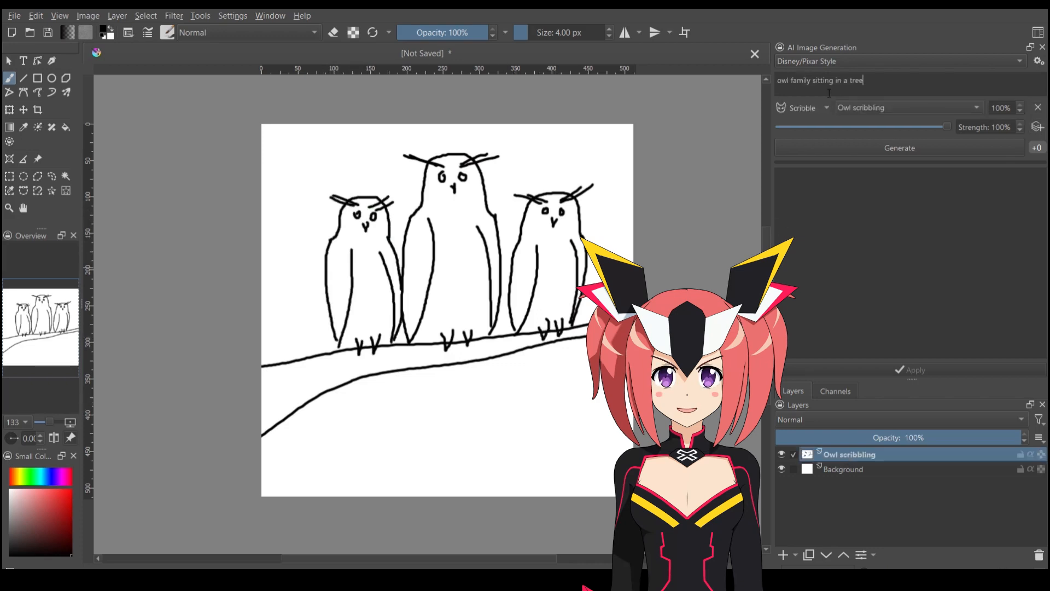
left_click(899, 147)
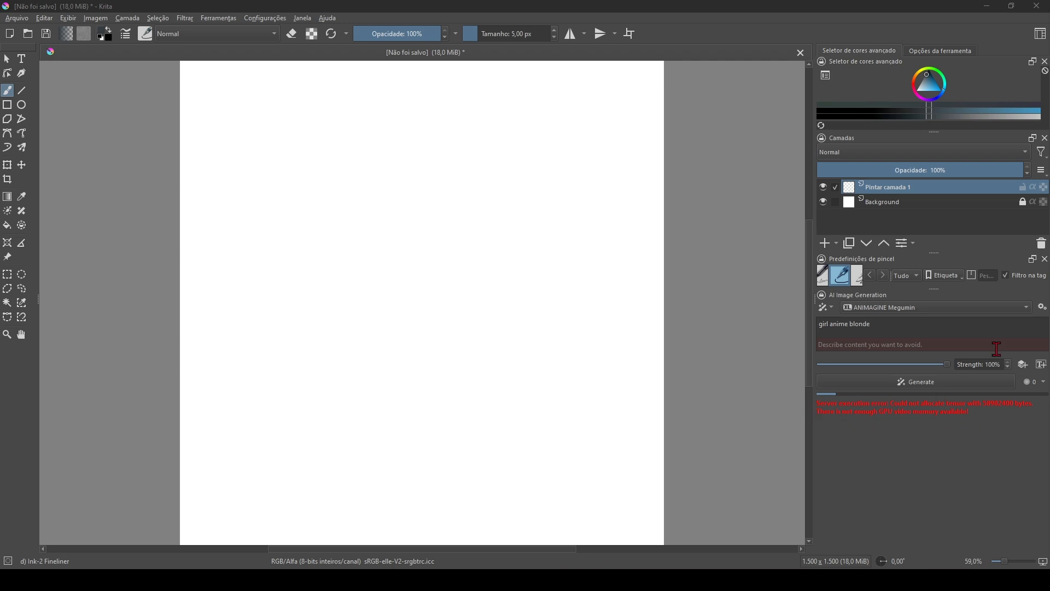
Set the AI Diffusion performance preset to Custom and edit the Maximum Pixel Count.
left_click(1042, 307)
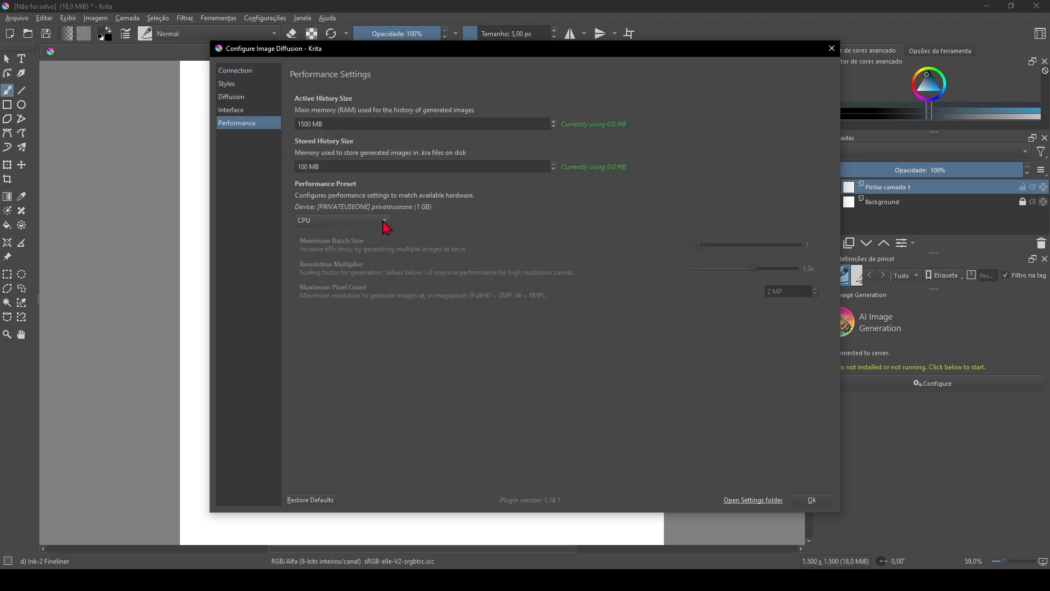
left_click(338, 220)
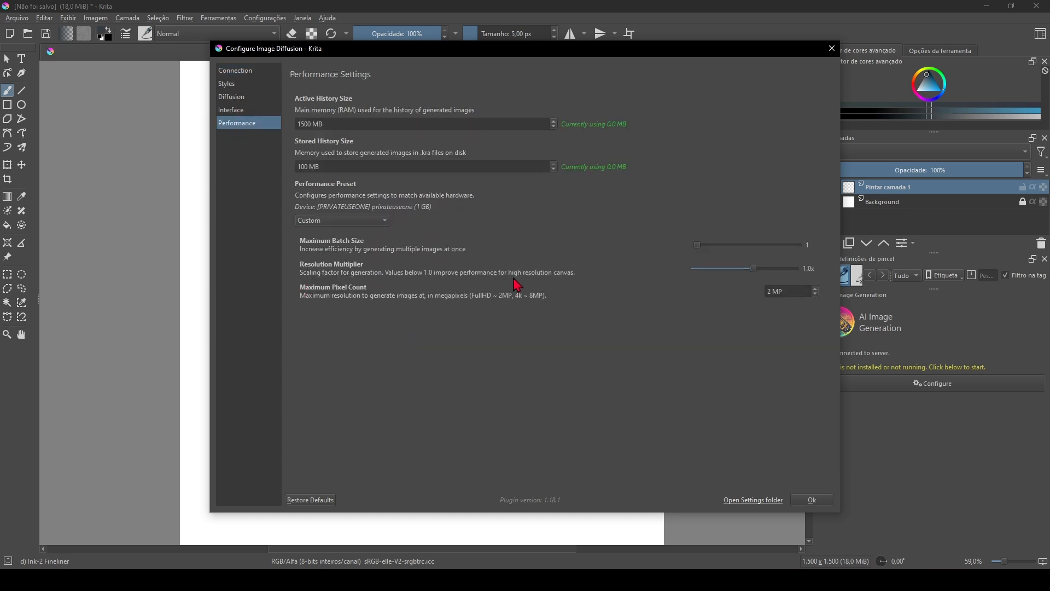
left_click(341, 220)
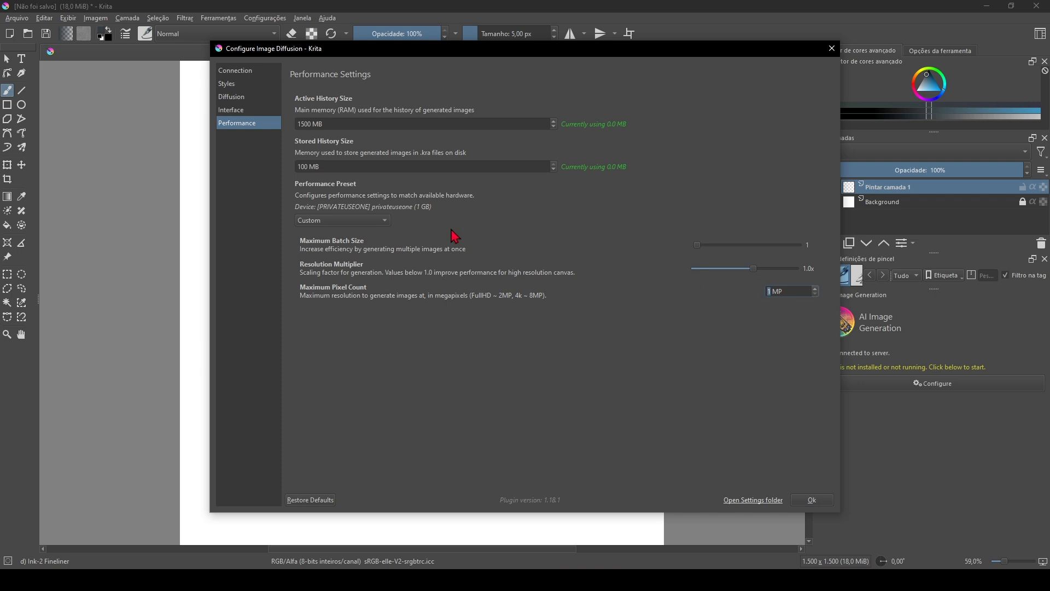
left_click(811, 500)
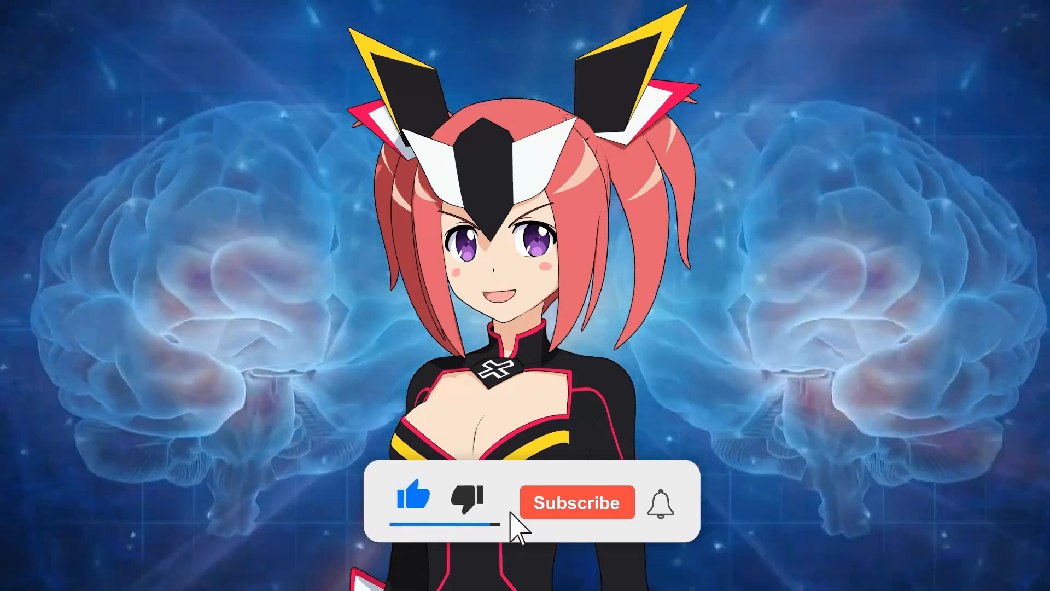
left_click(576, 502)
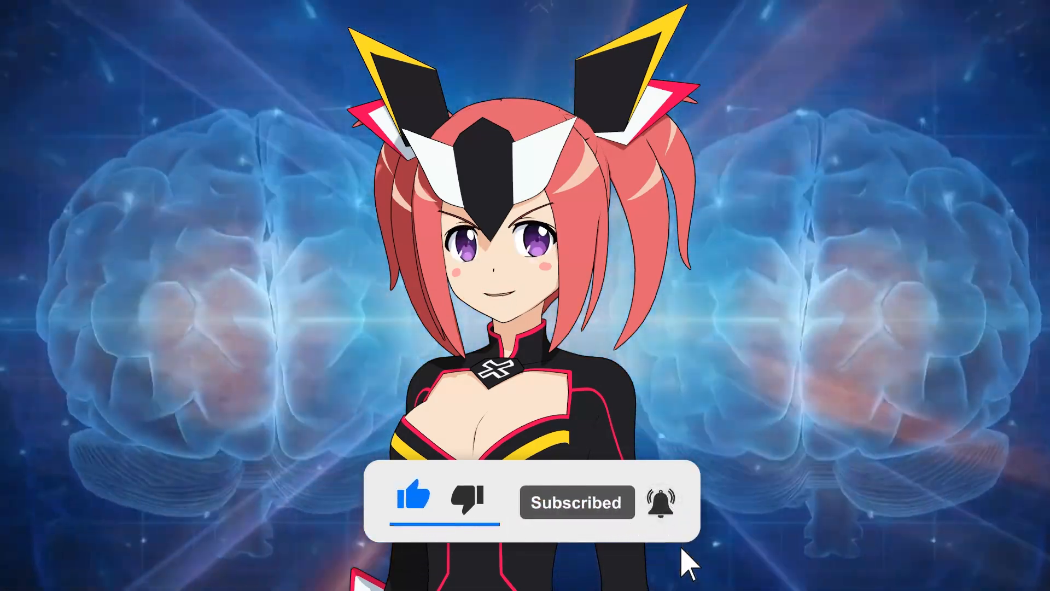